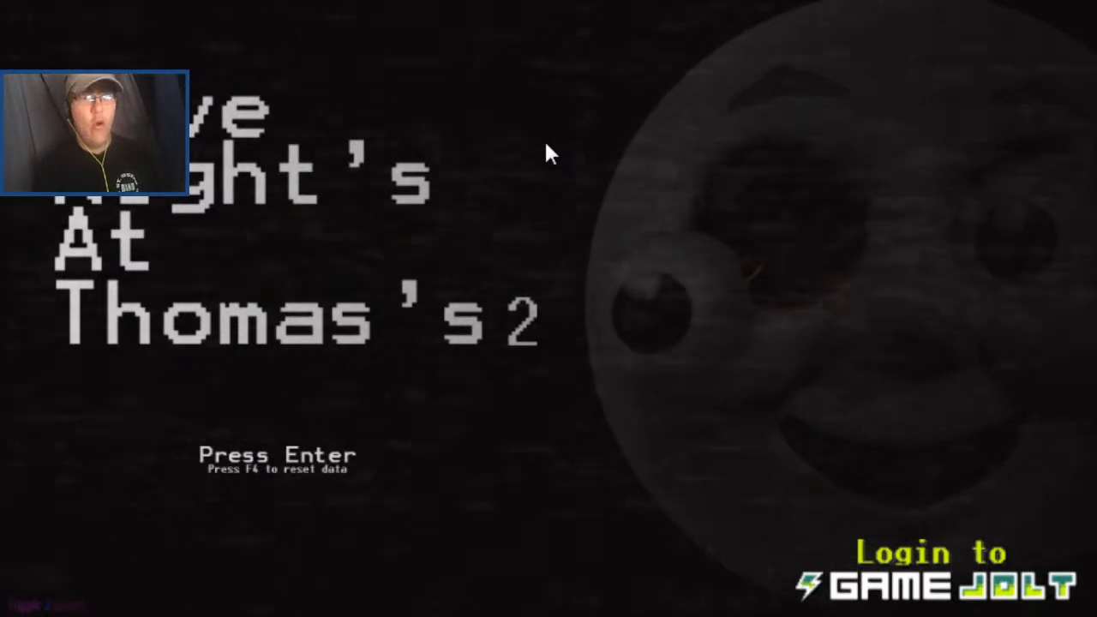
pyautogui.moveTo(669, 214)
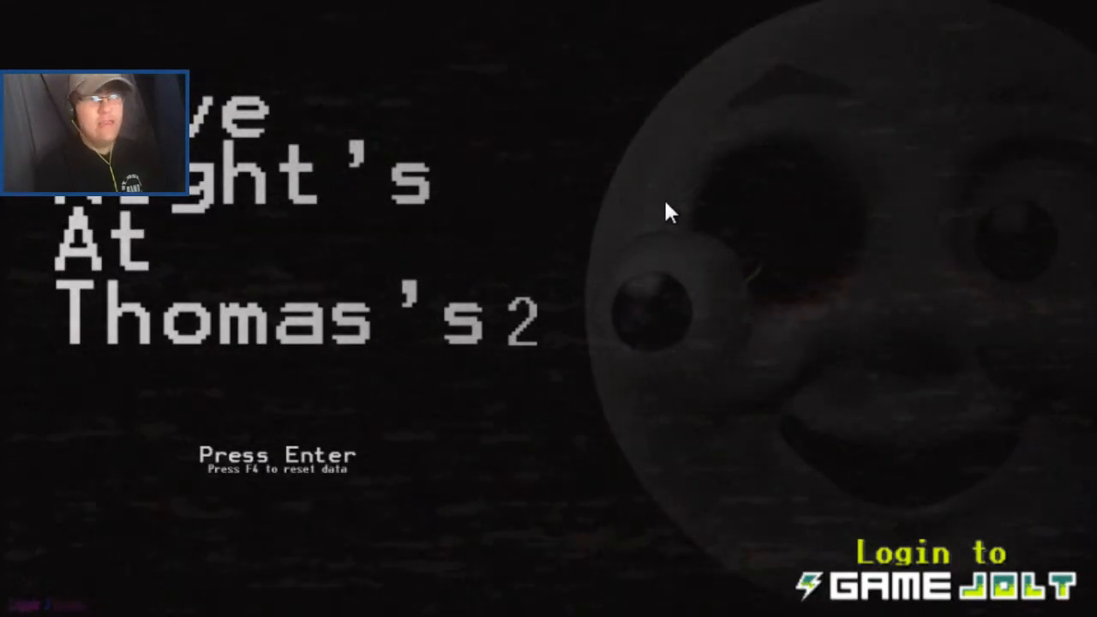
# Start night 1 from the Five Nights at Thomas's 2 title screen
pyautogui.press('Return')
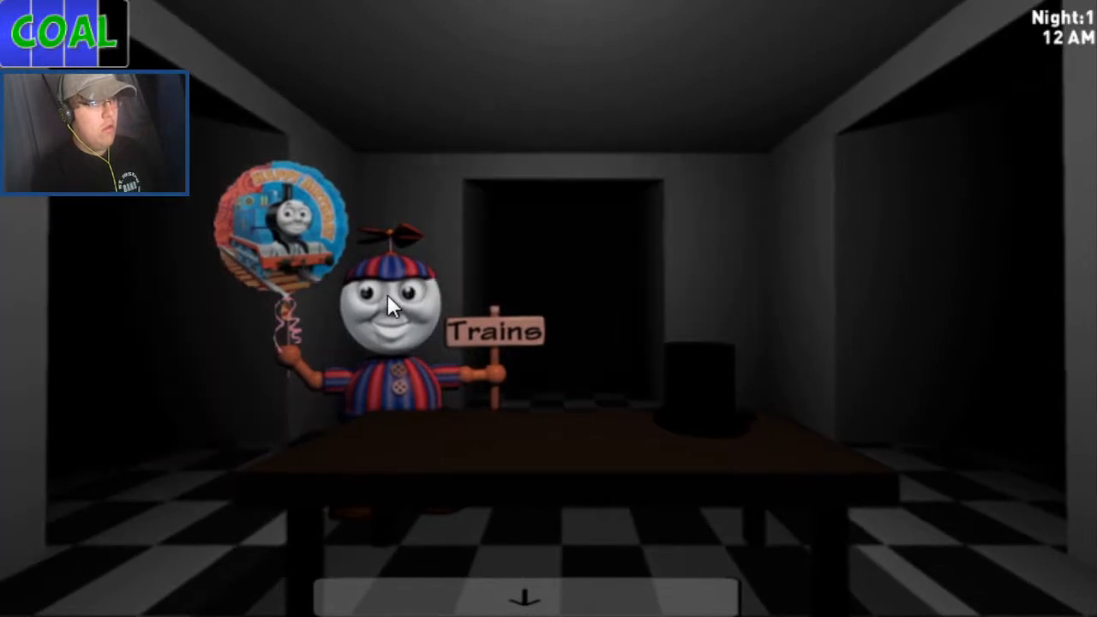
pyautogui.moveTo(523, 451)
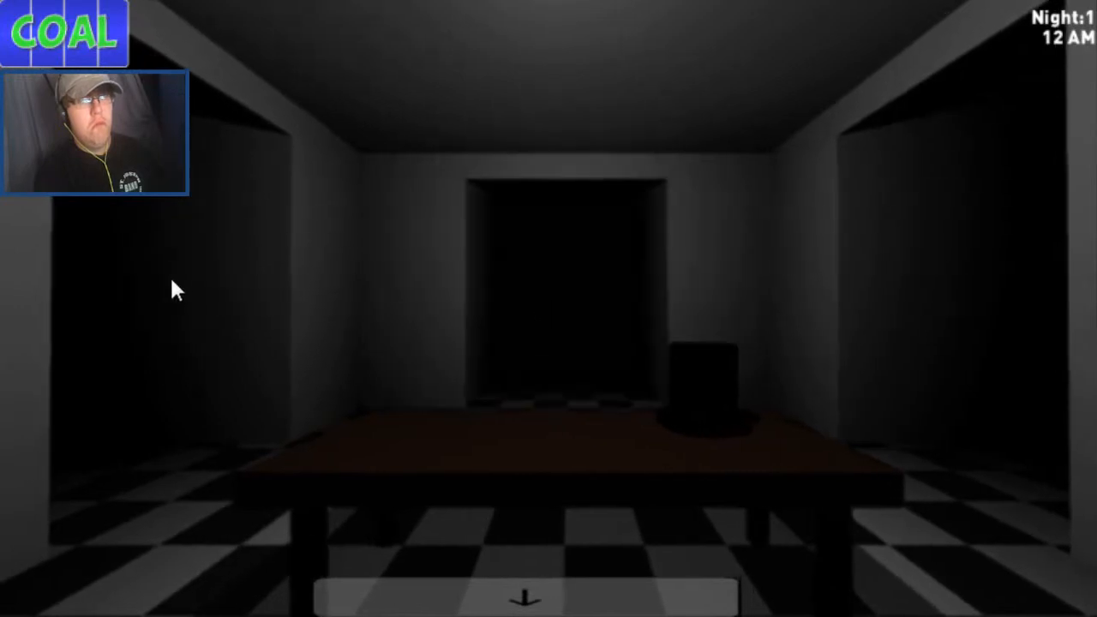
pyautogui.moveTo(943, 292)
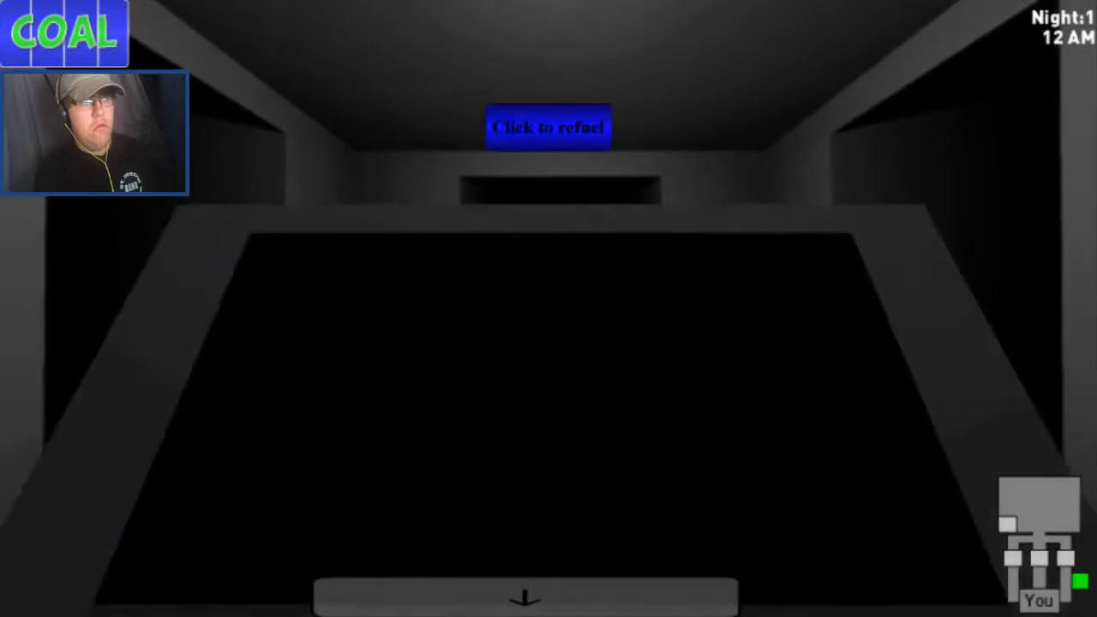
# Refuel the coal supply from the coal screen
pyautogui.click(548, 127)
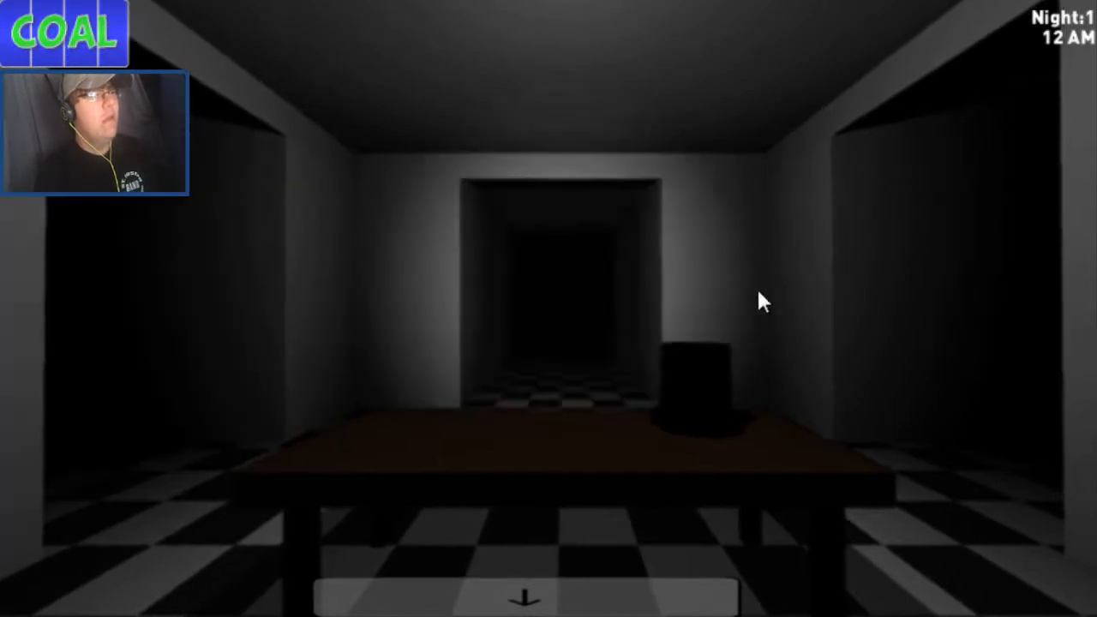
pyautogui.moveTo(181, 285)
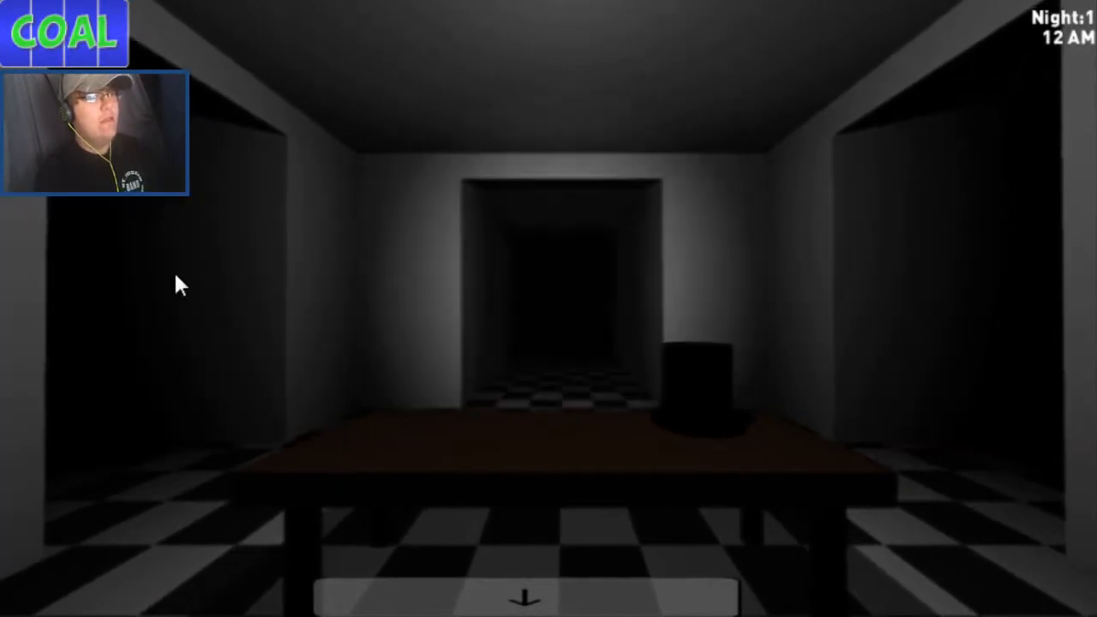
pyautogui.moveTo(819, 338)
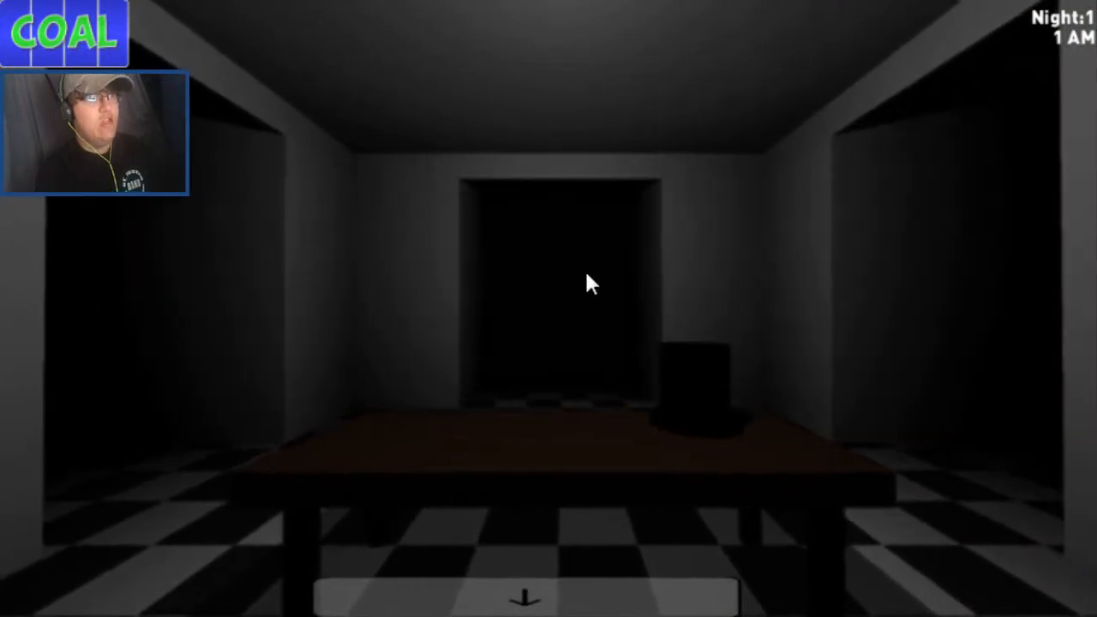
pyautogui.moveTo(869, 307)
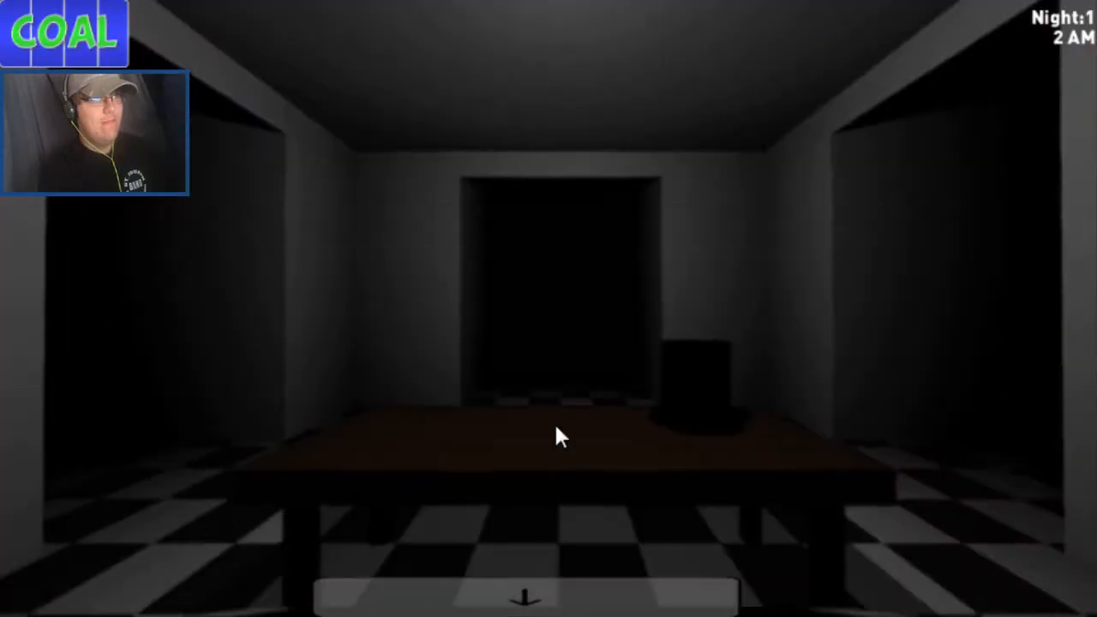
pyautogui.moveTo(613, 290)
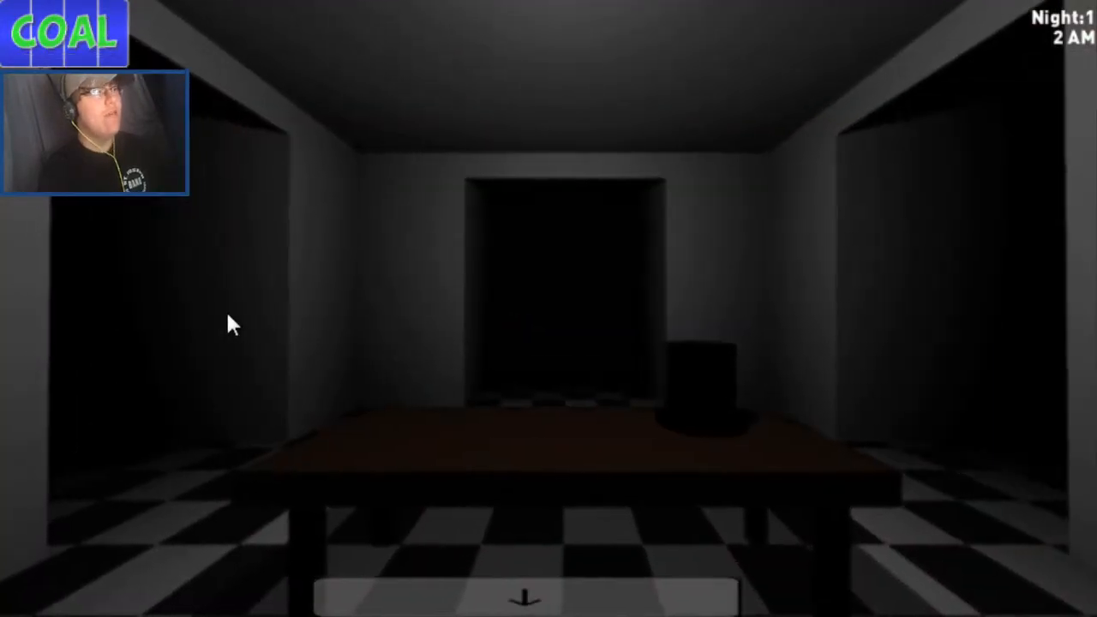
pyautogui.moveTo(126, 240)
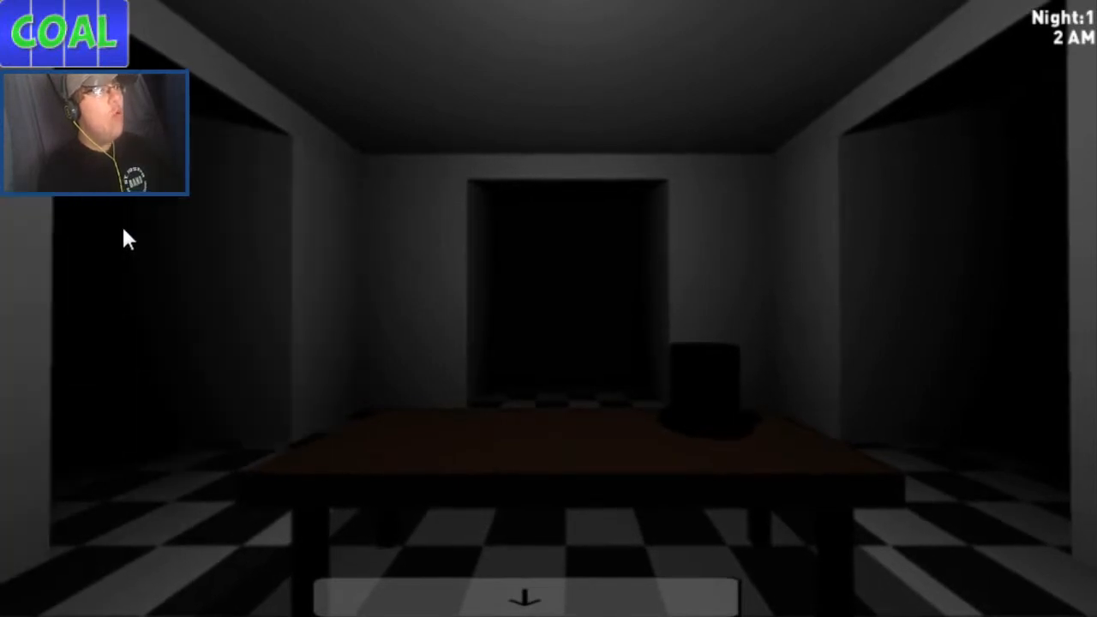
pyautogui.moveTo(150, 287)
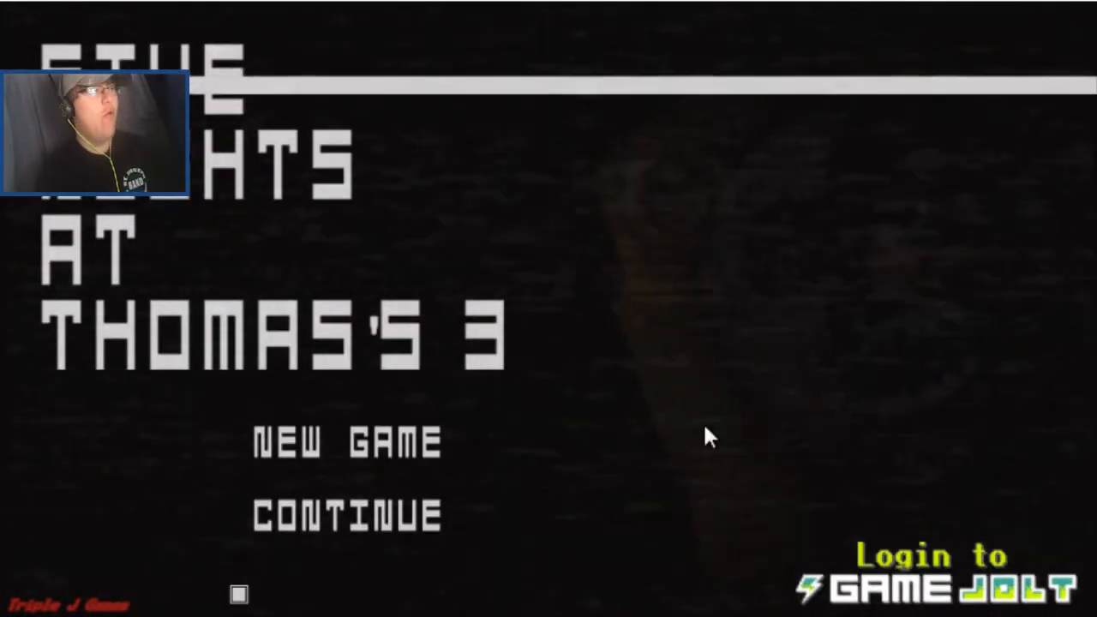
pyautogui.moveTo(429, 407)
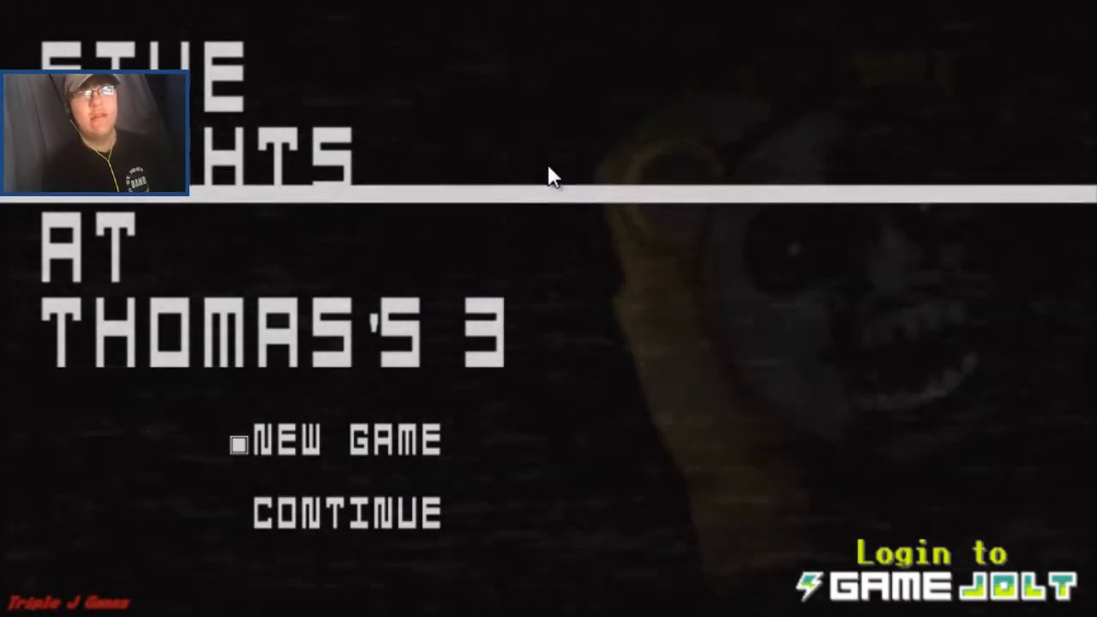
# Choose NEW GAME on the Five Nights at Thomas's 3 title screen
pyautogui.click(342, 442)
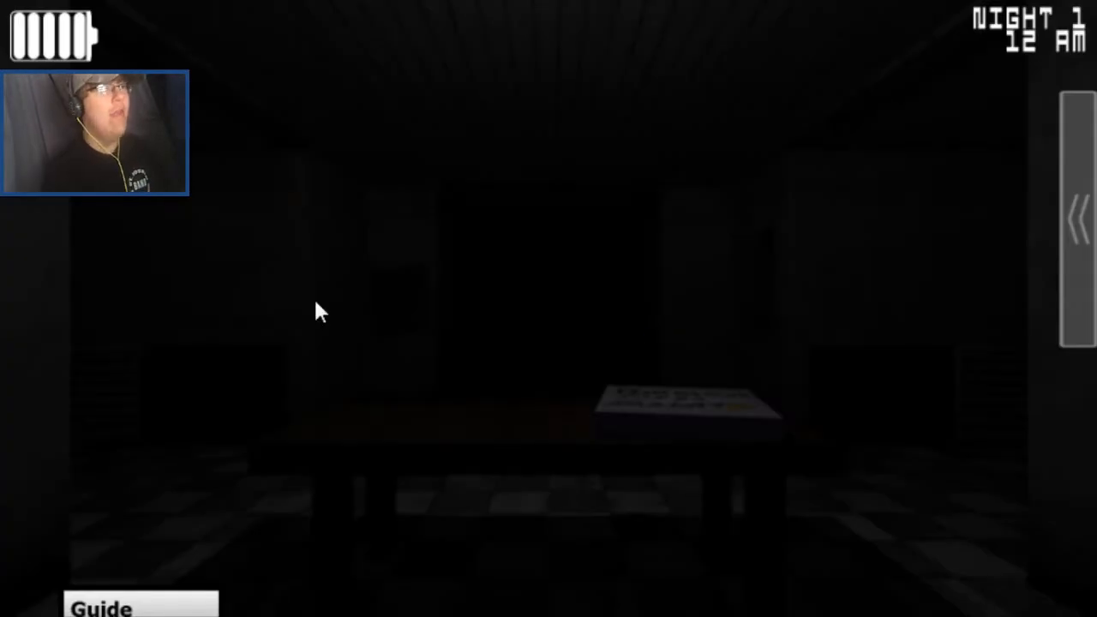
pyautogui.moveTo(1076, 228)
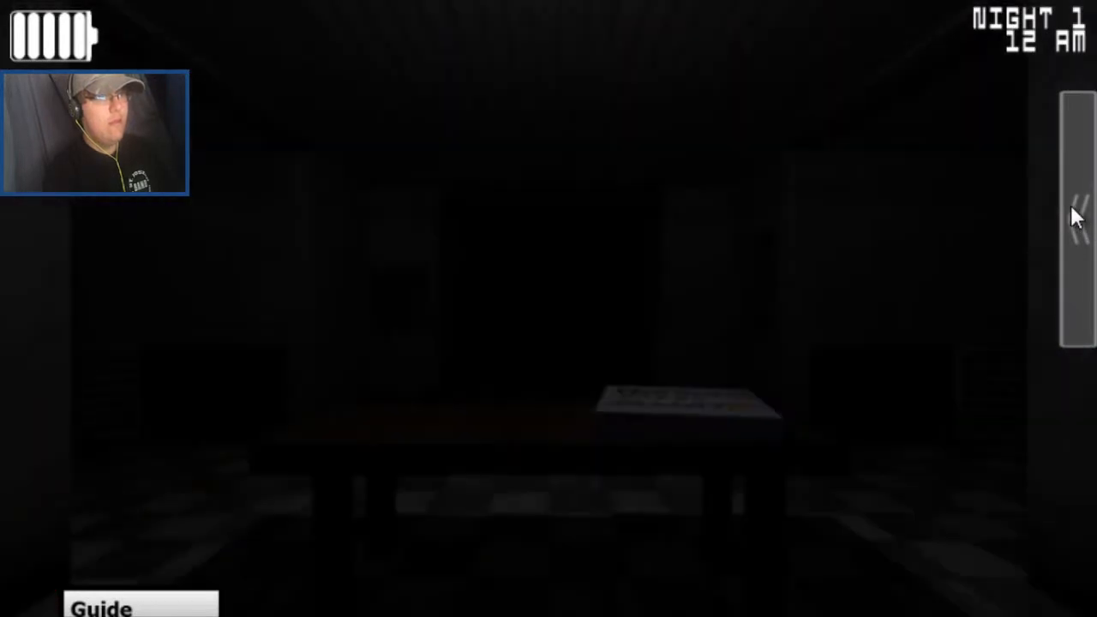
pyautogui.moveTo(505, 310)
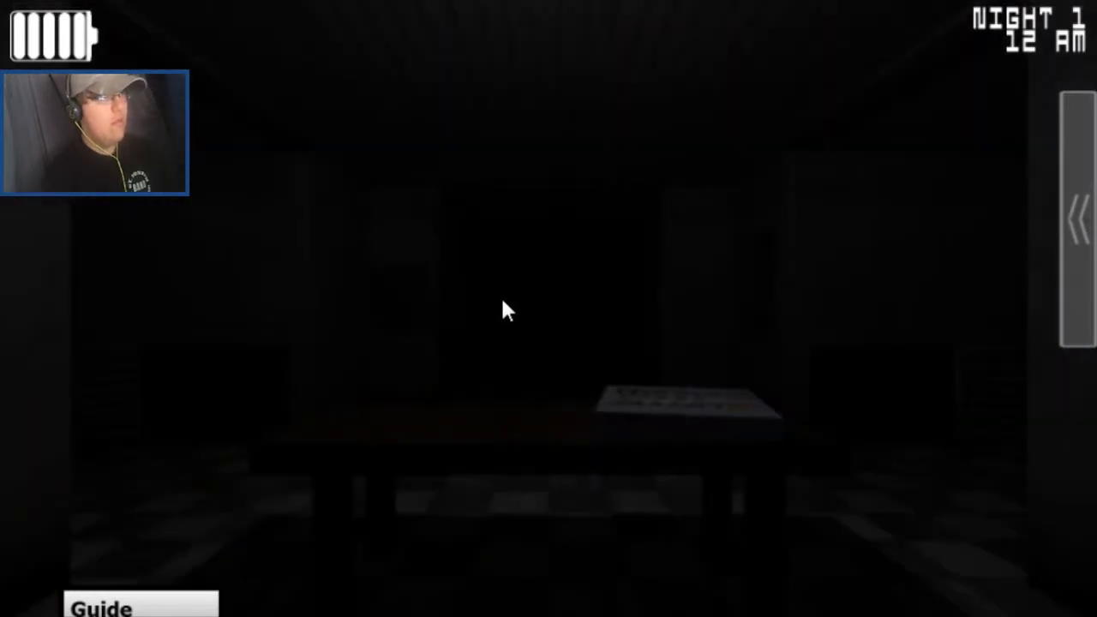
pyautogui.moveTo(273, 324)
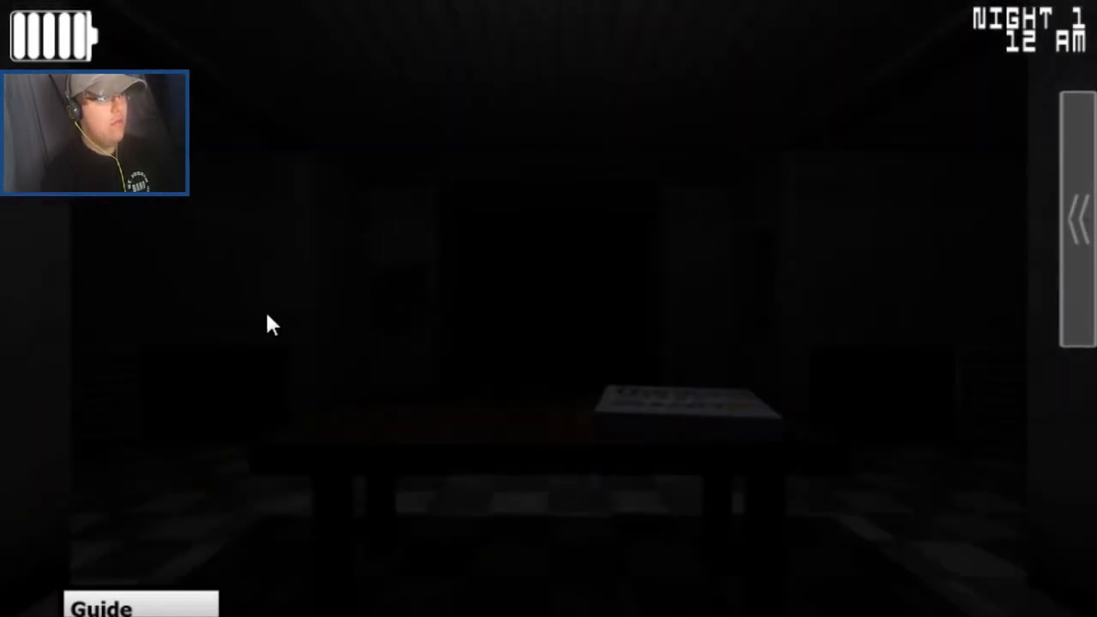
pyautogui.moveTo(693, 446)
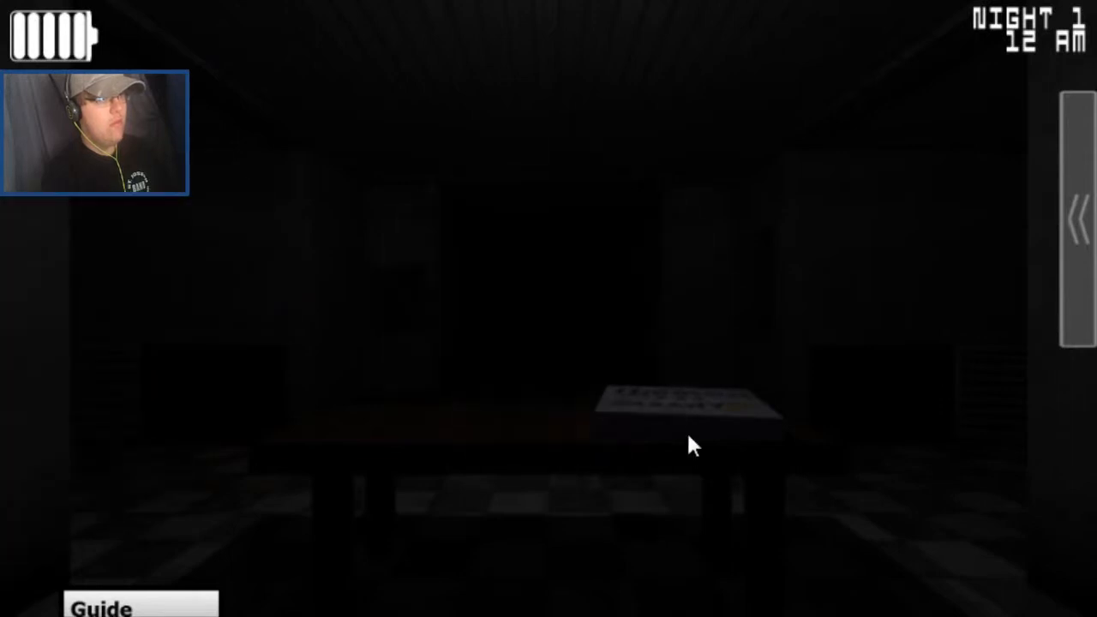
pyautogui.moveTo(918, 299)
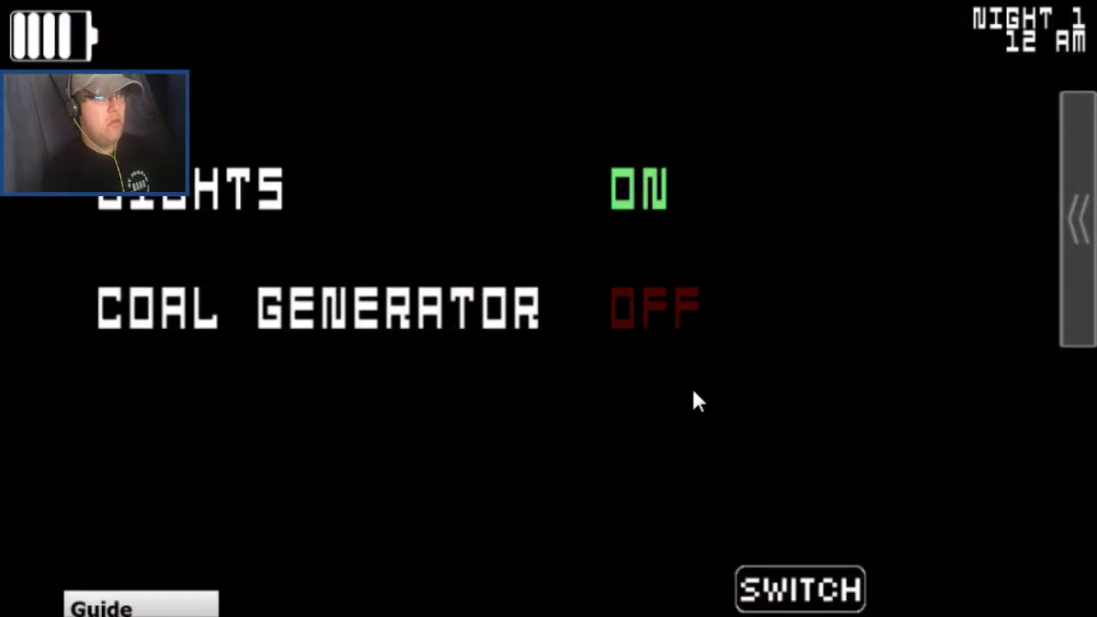
pyautogui.moveTo(639, 317)
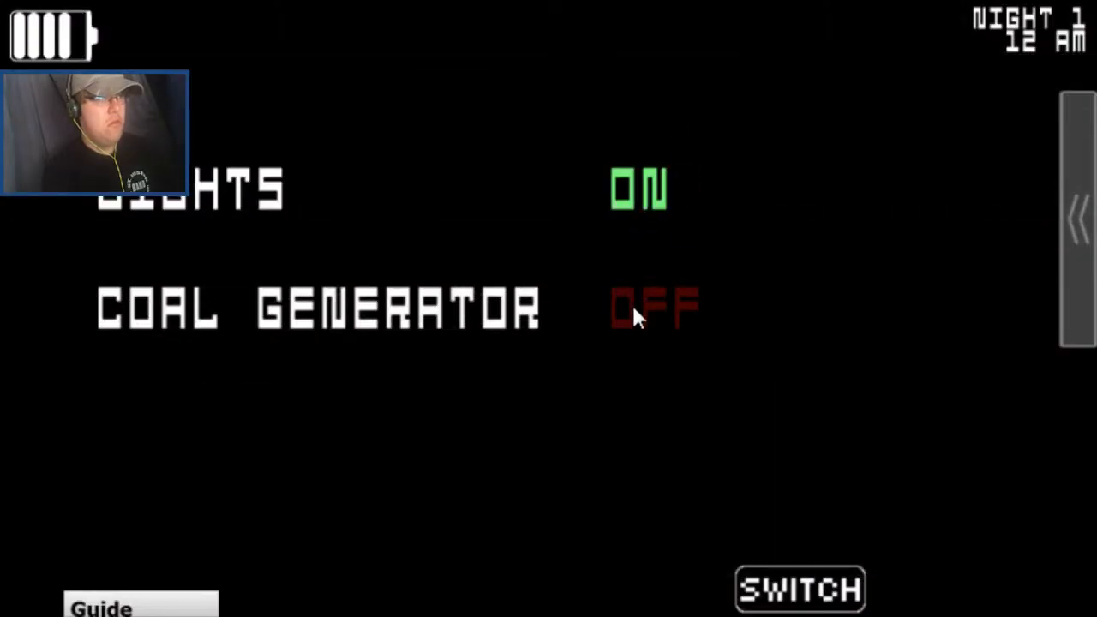
pyautogui.moveTo(879, 341)
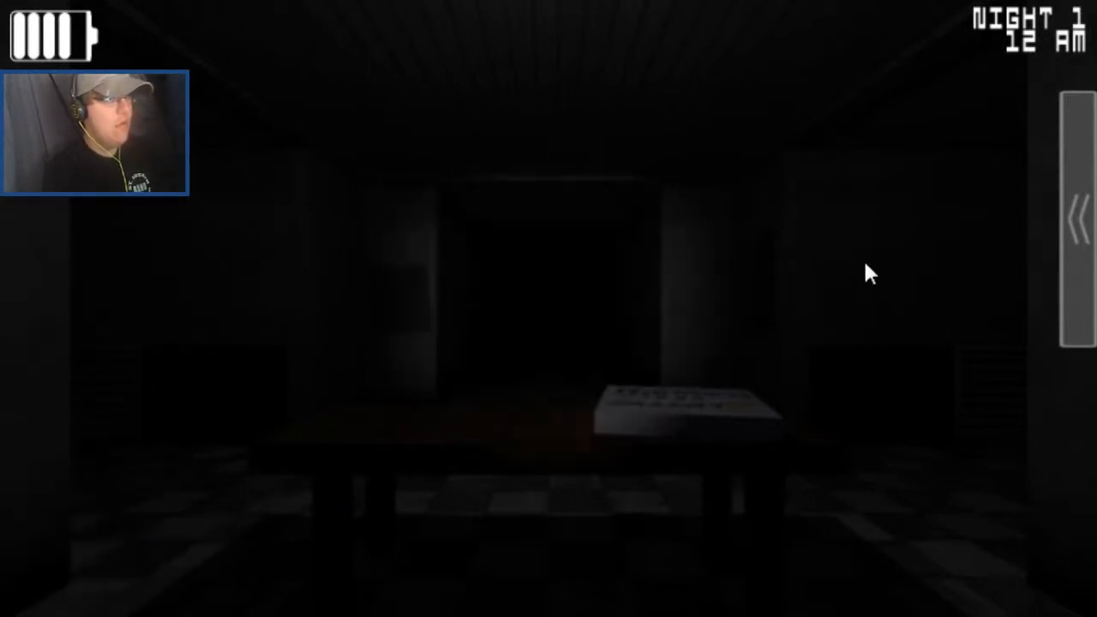
pyautogui.moveTo(545, 322)
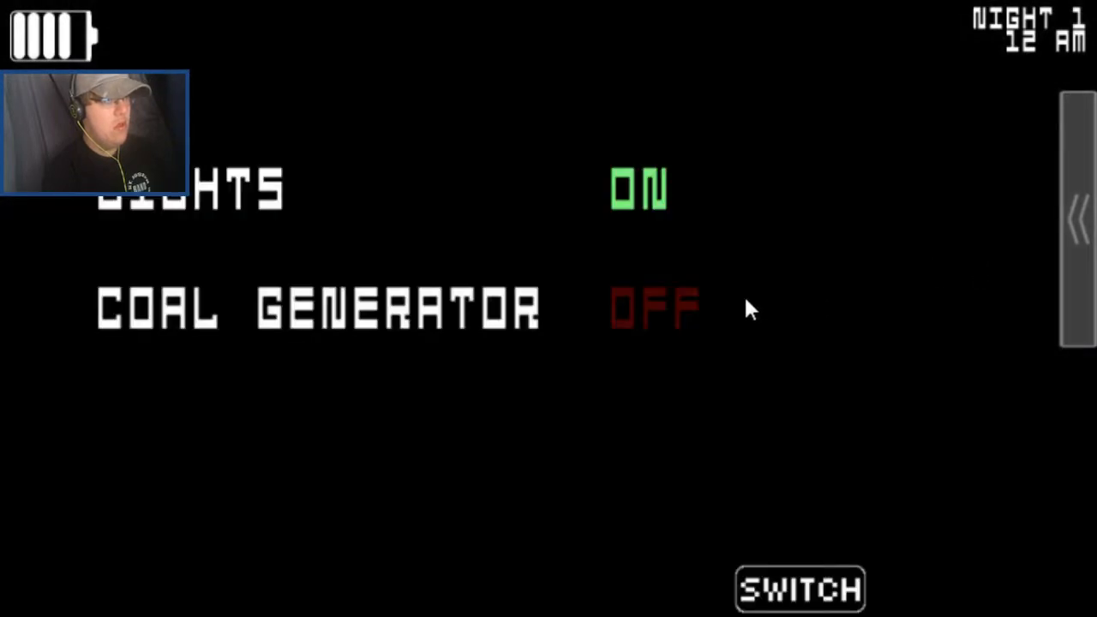
# Check the Scrap Yard, Party Room 2 and Right Vent camera feeds
pyautogui.click(799, 589)
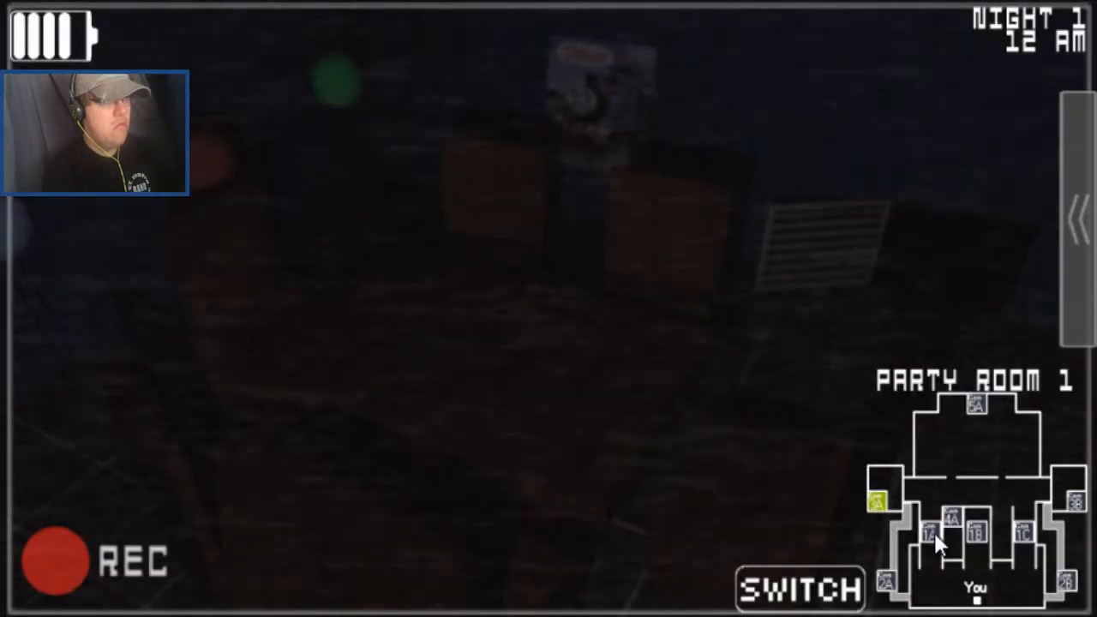
pyautogui.click(950, 527)
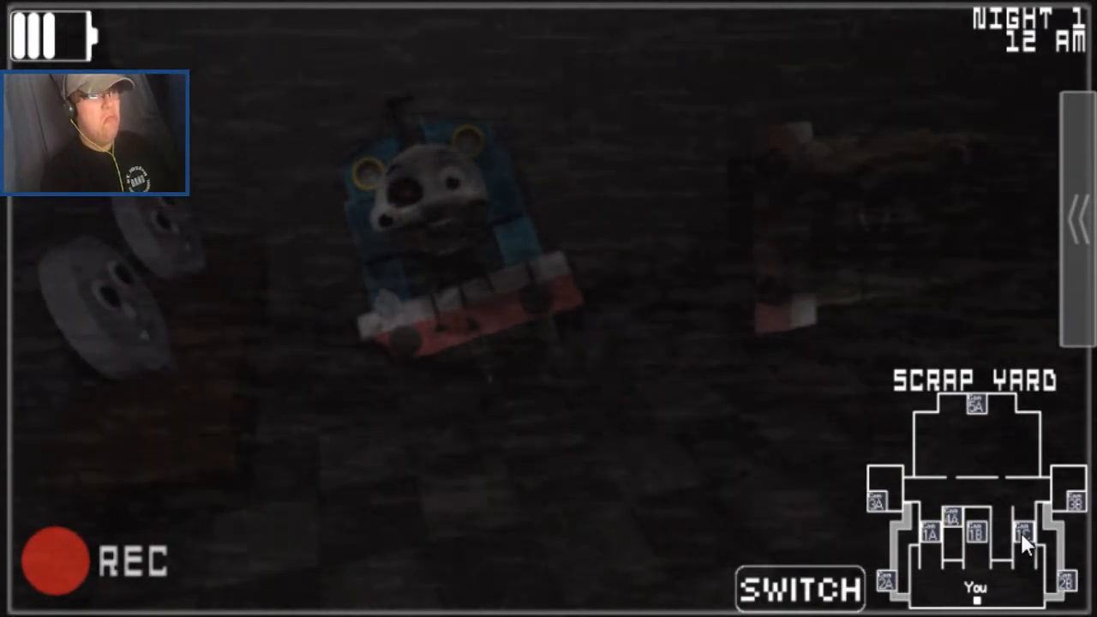
pyautogui.click(1078, 501)
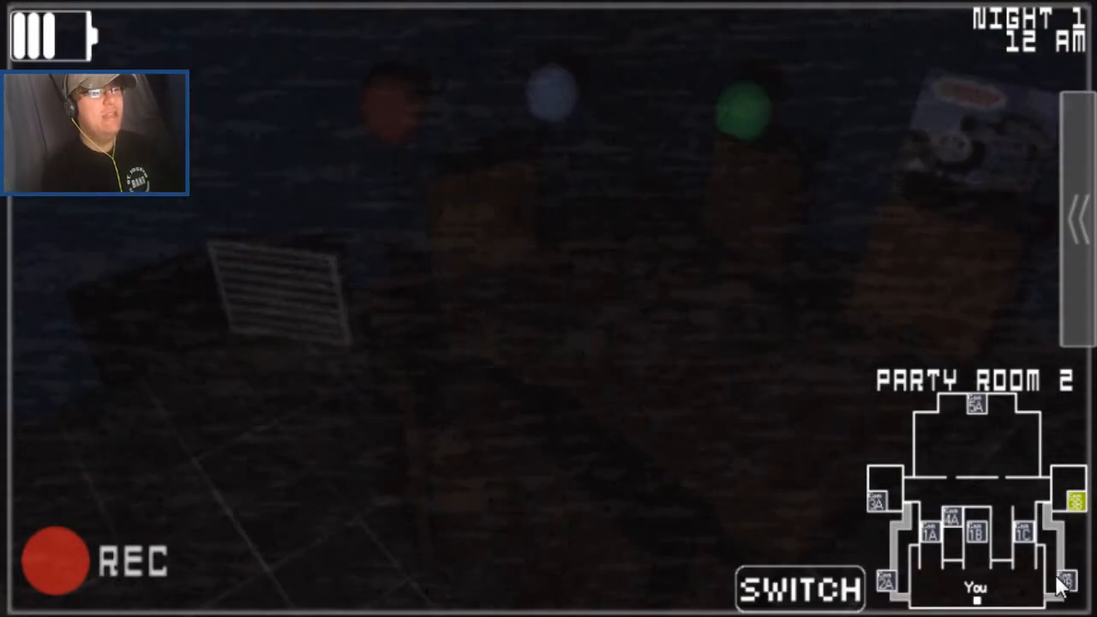
pyautogui.click(799, 588)
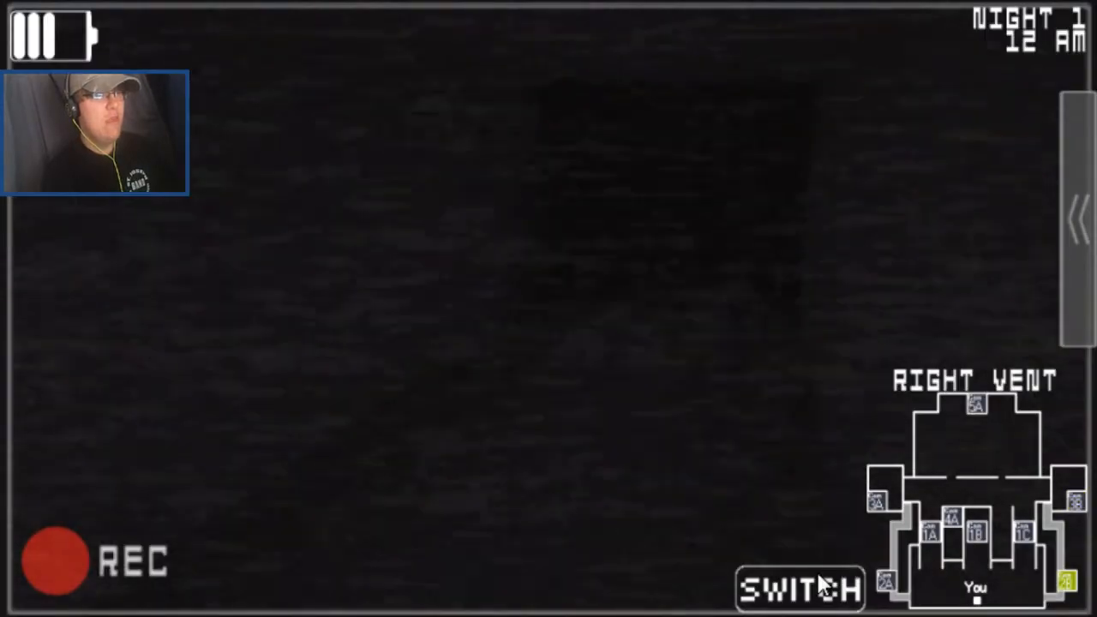
# Bring up the lights and generator controls, then lower the monitor to the office
pyautogui.click(800, 588)
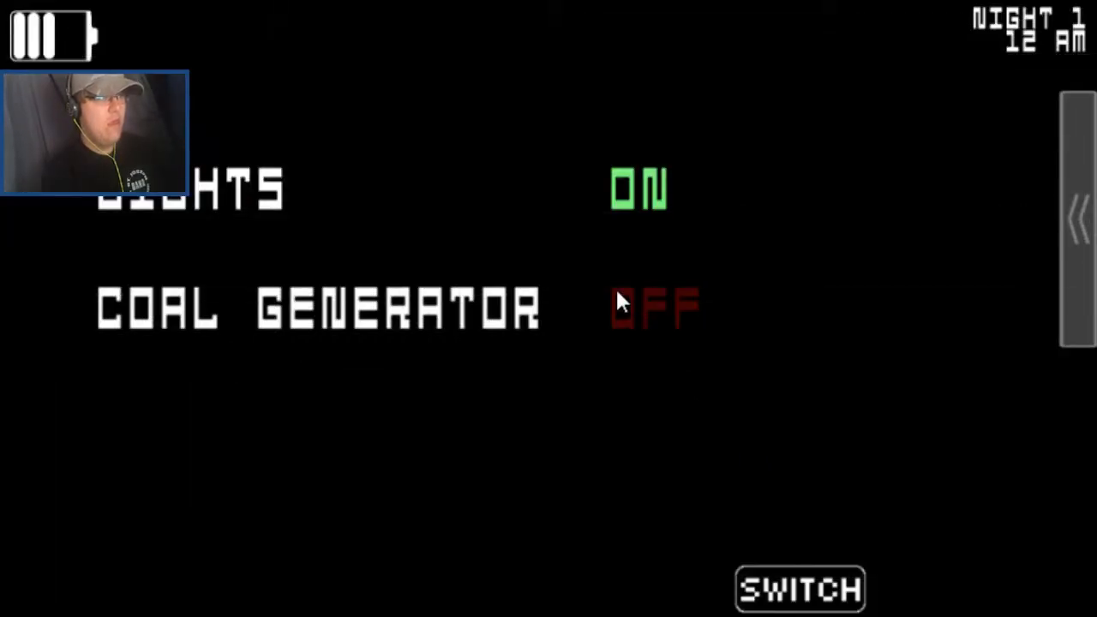
pyautogui.click(799, 589)
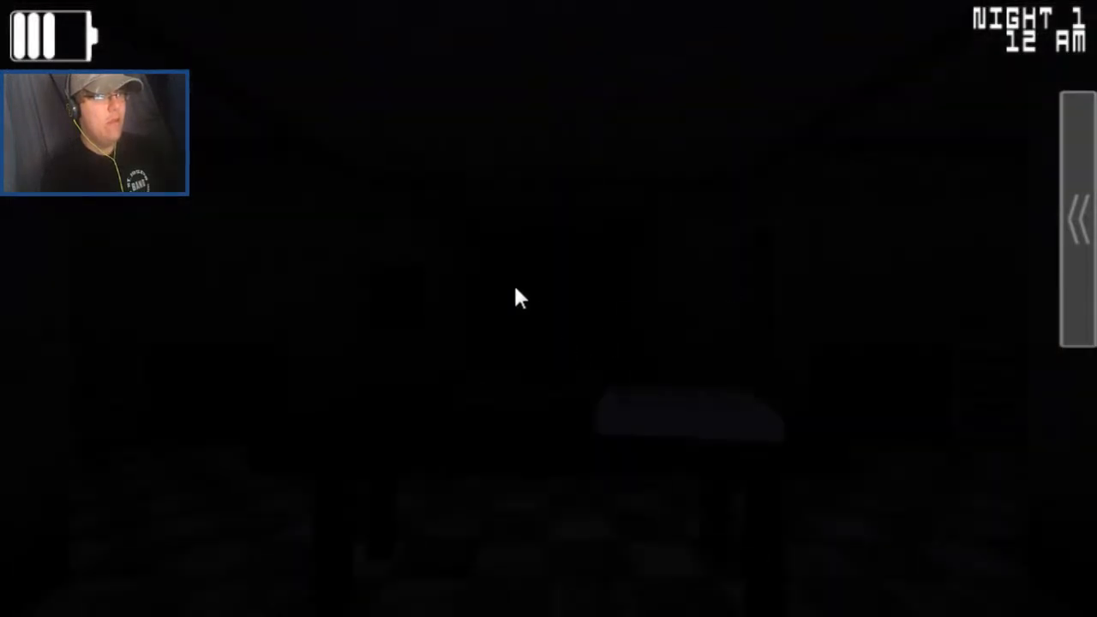
pyautogui.moveTo(949, 280)
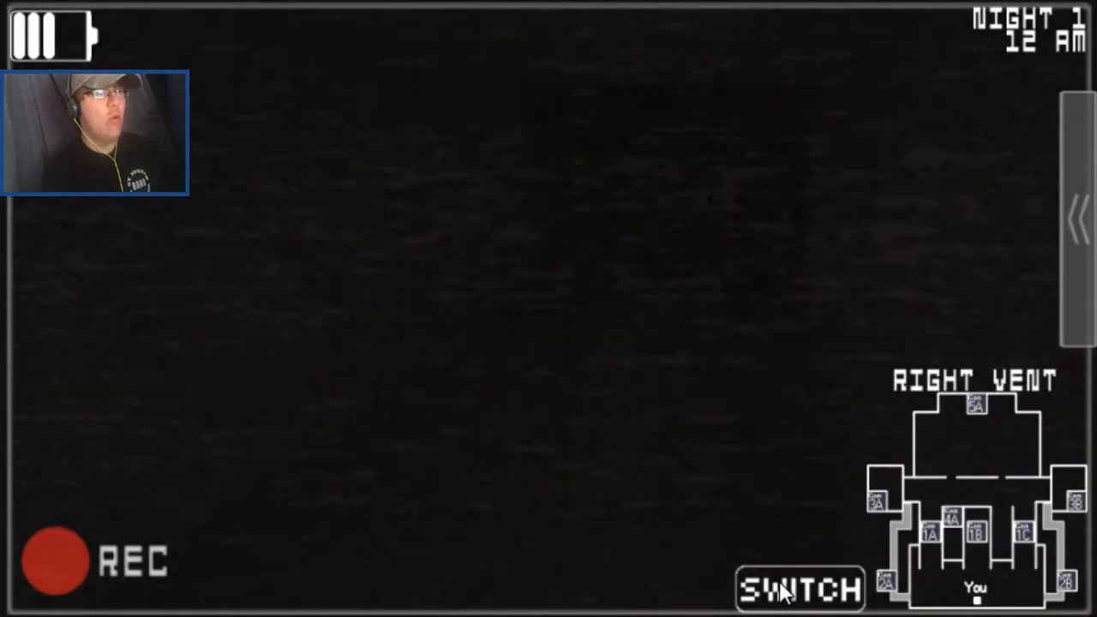
pyautogui.click(800, 589)
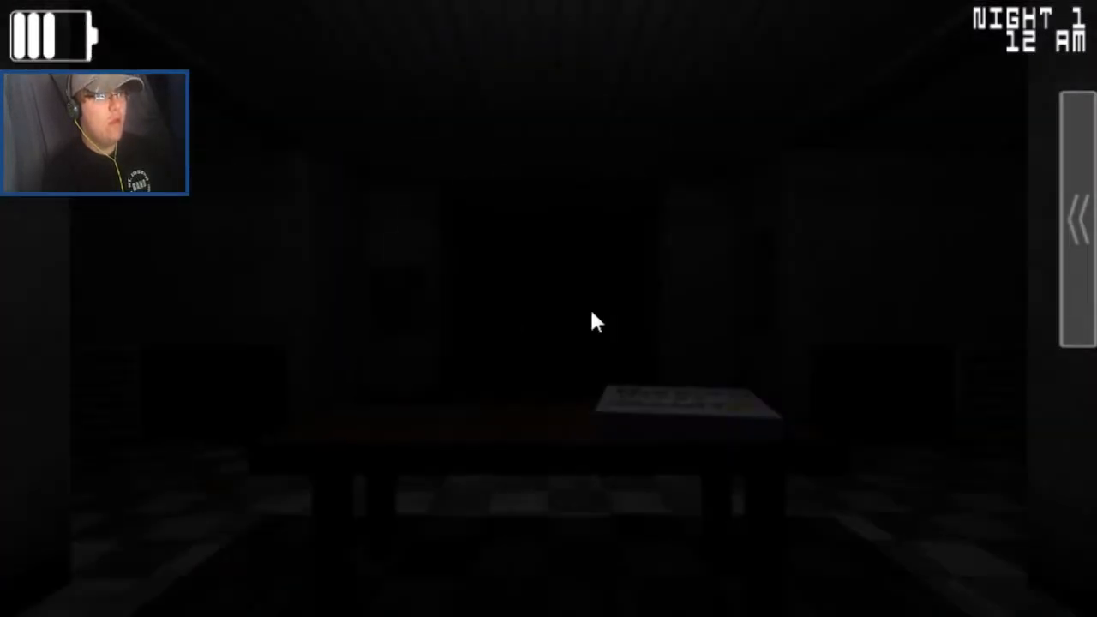
pyautogui.moveTo(387, 339)
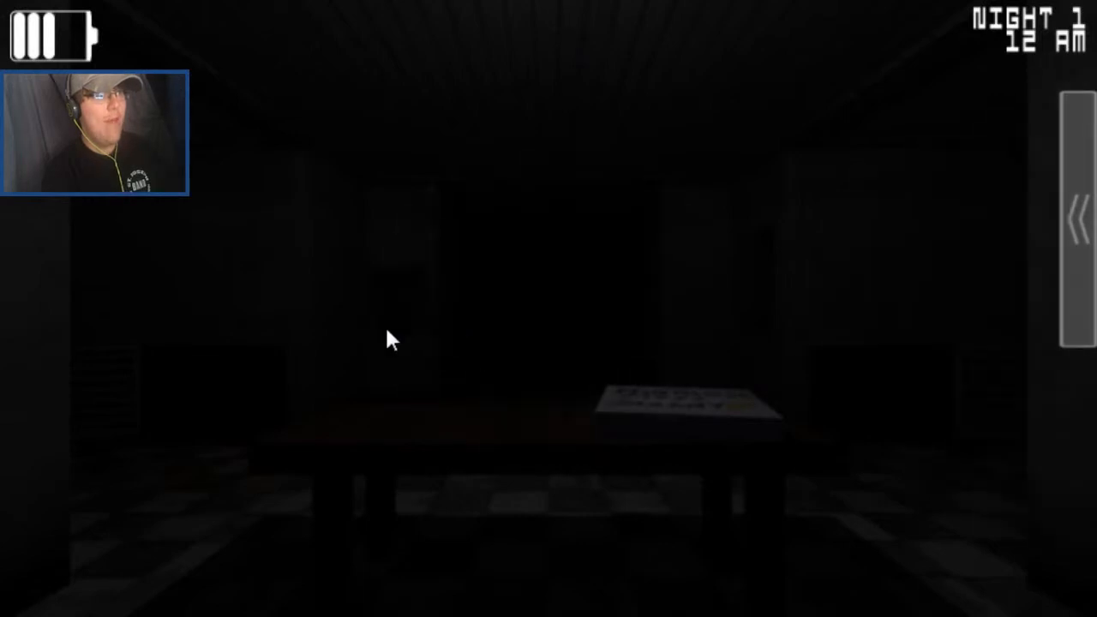
pyautogui.moveTo(1042, 249)
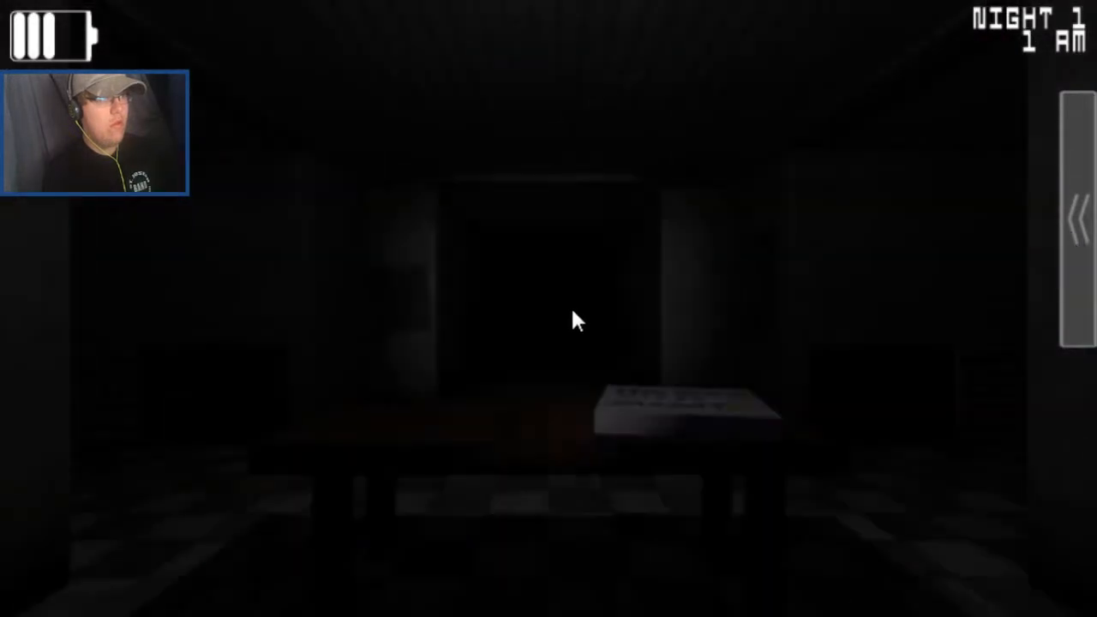
pyautogui.moveTo(545, 276)
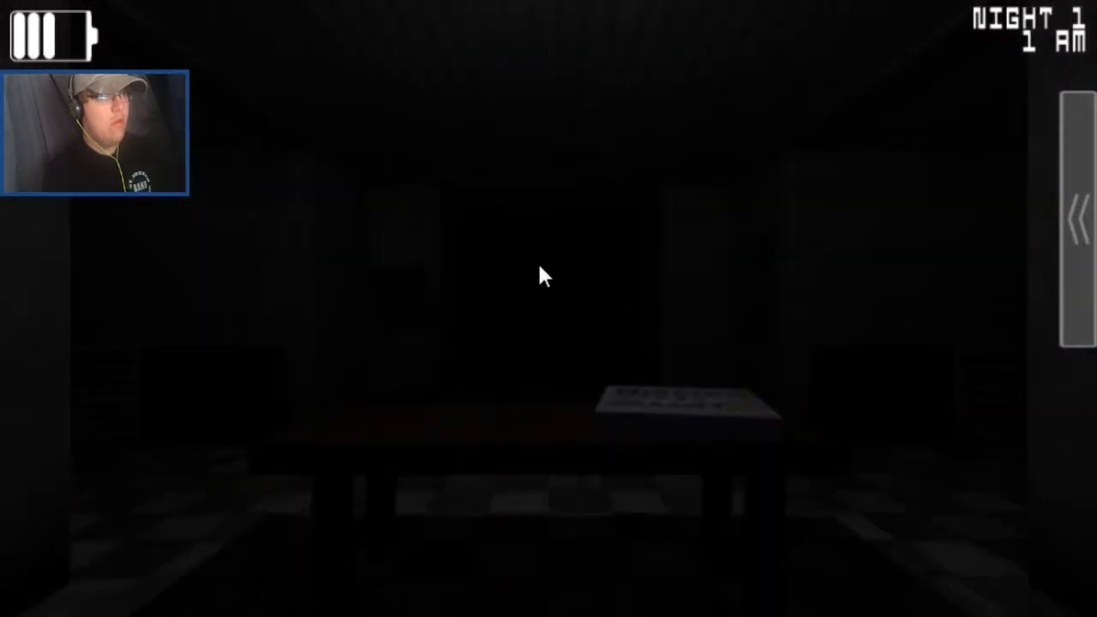
pyautogui.moveTo(594, 281)
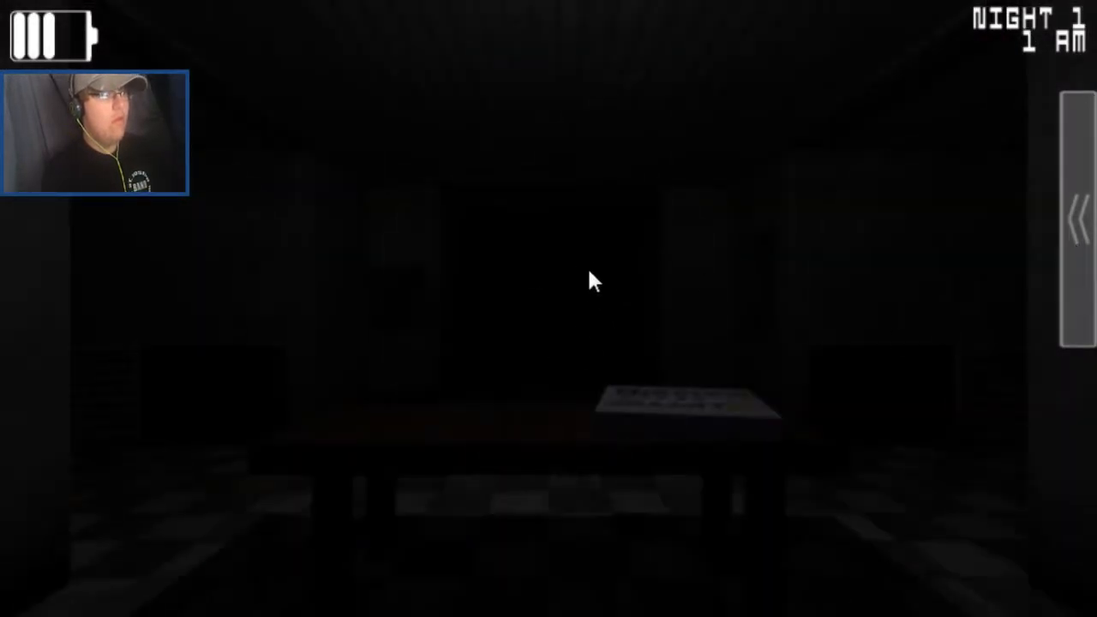
pyautogui.moveTo(176, 318)
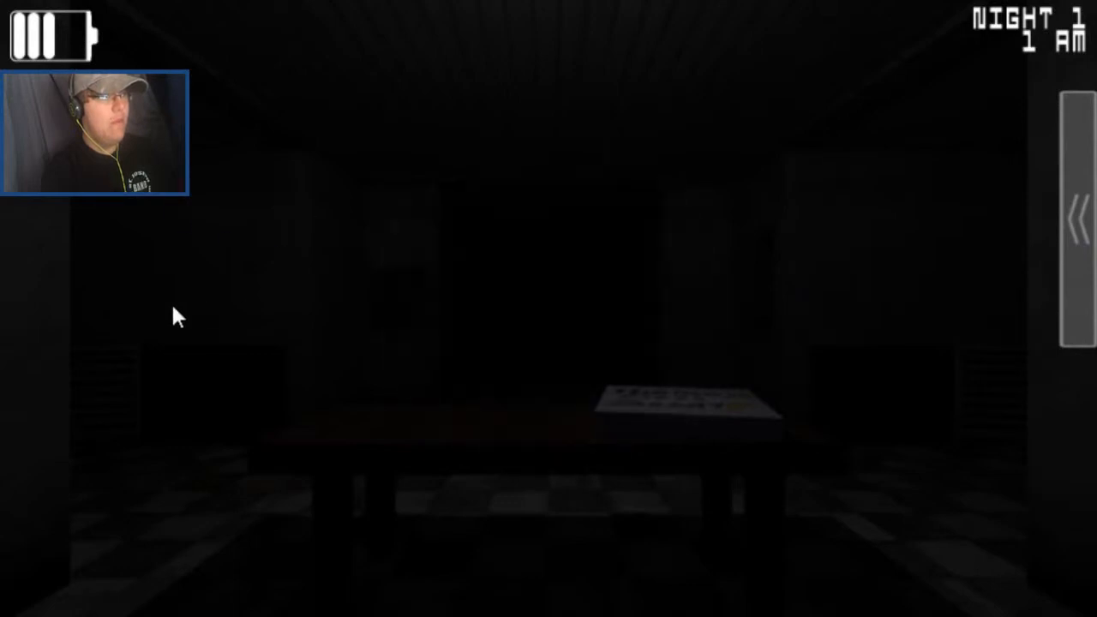
pyautogui.moveTo(905, 278)
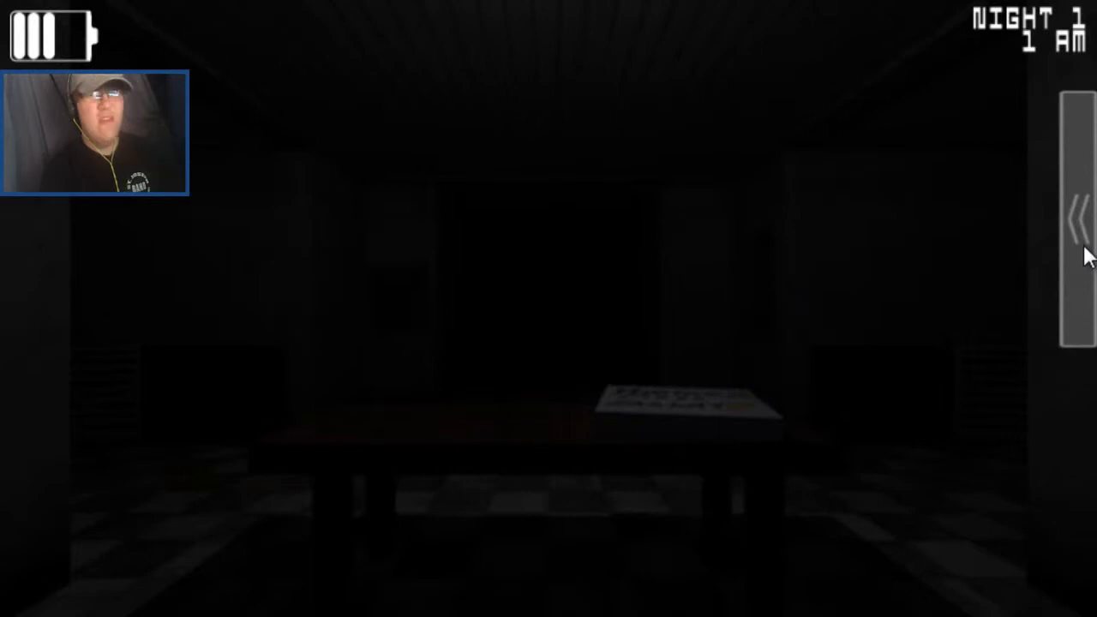
# Raise the monitor, toggle the coal generator on and off, then lower it
pyautogui.click(1082, 221)
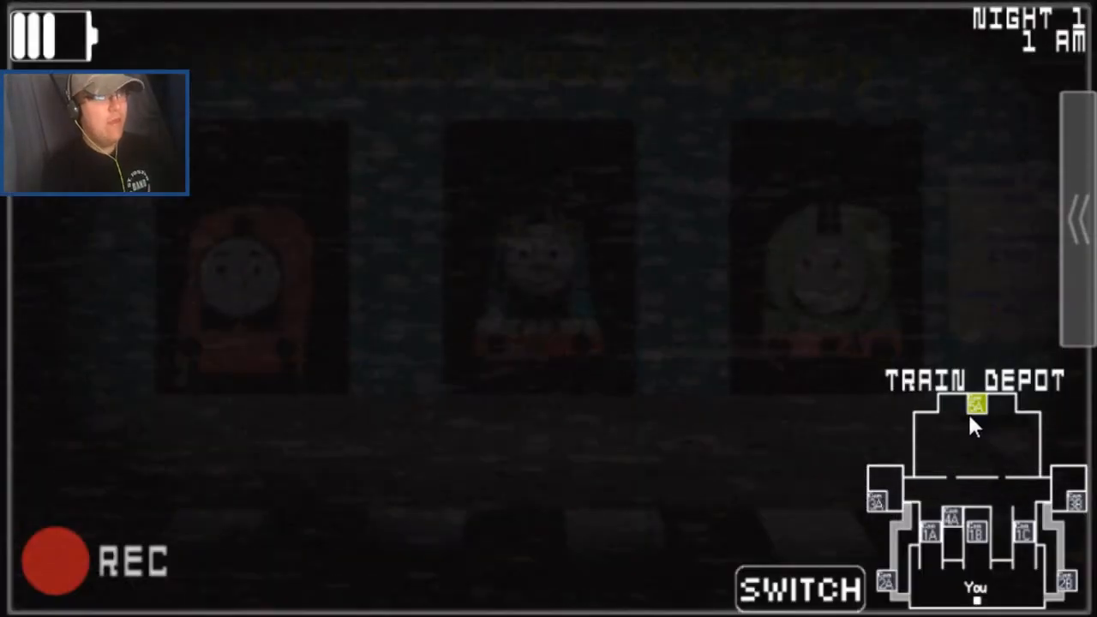
pyautogui.click(876, 502)
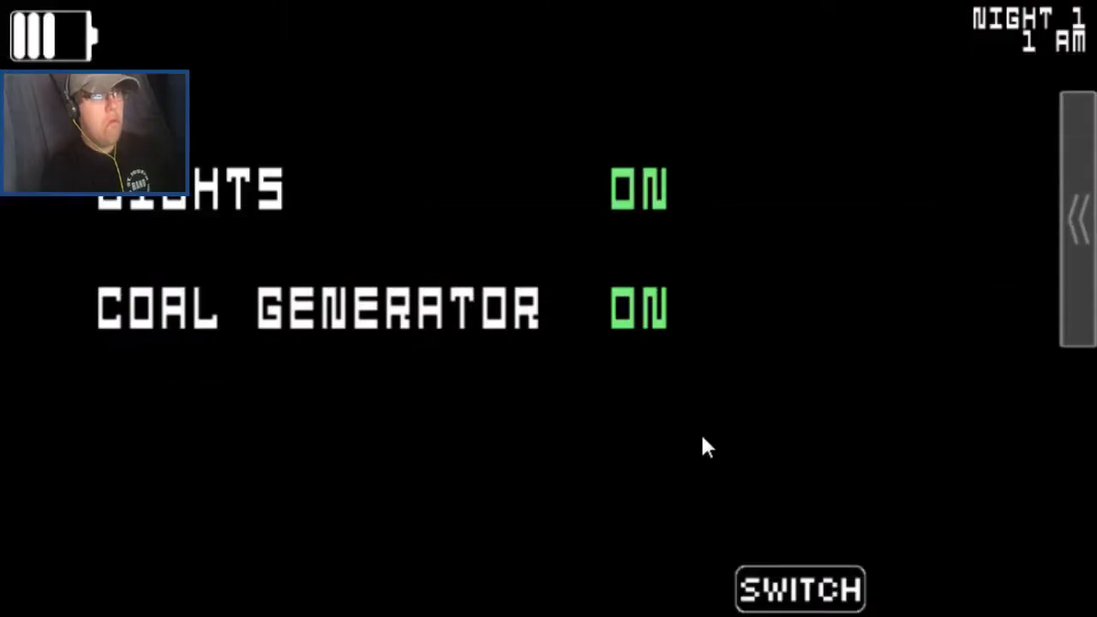
pyautogui.click(800, 589)
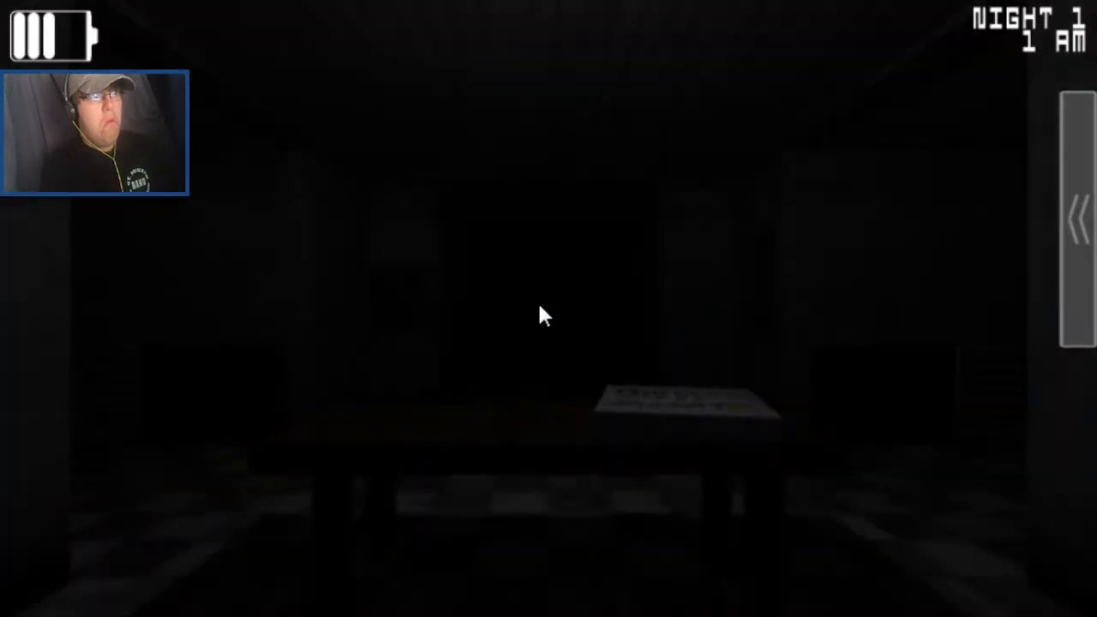
pyautogui.moveTo(1079, 249)
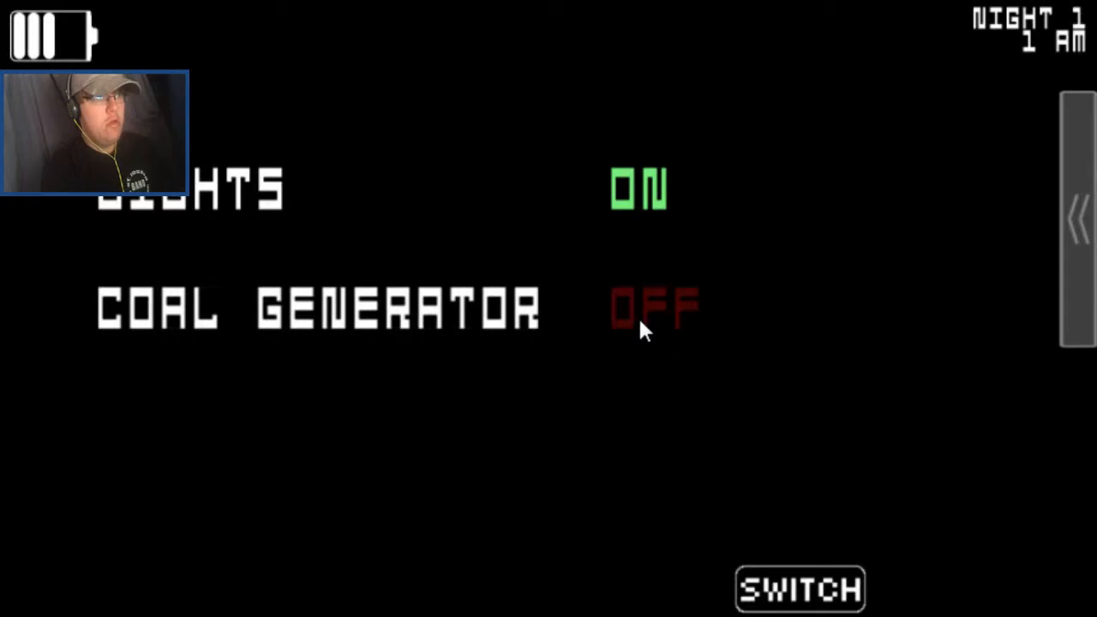
# Check the Party Room 2, Right Vent and 3A camera feeds
pyautogui.click(800, 589)
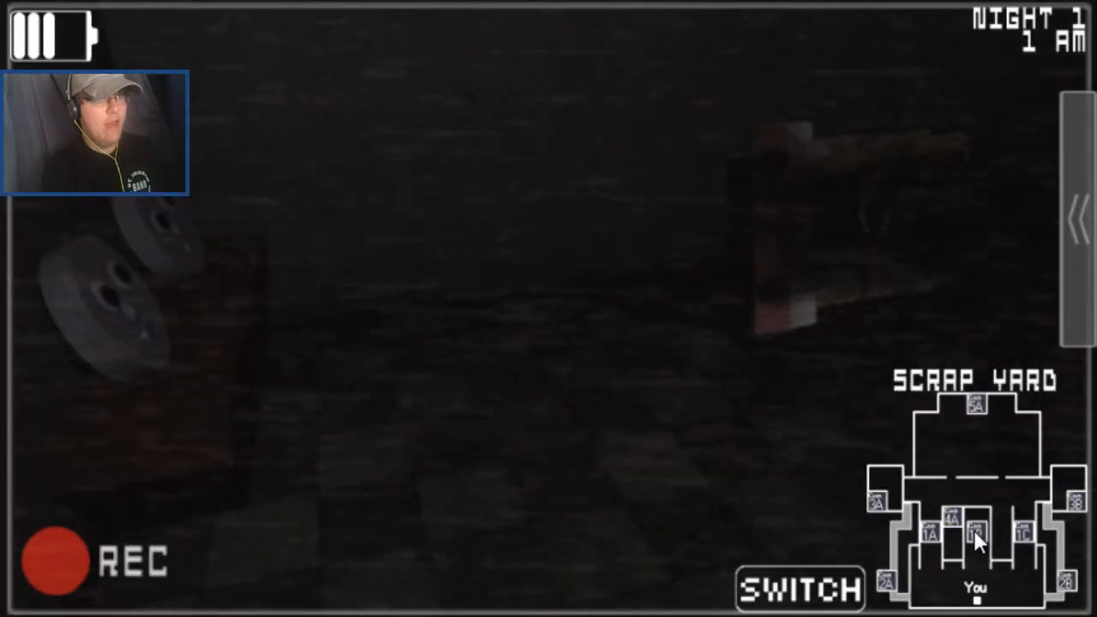
pyautogui.click(975, 532)
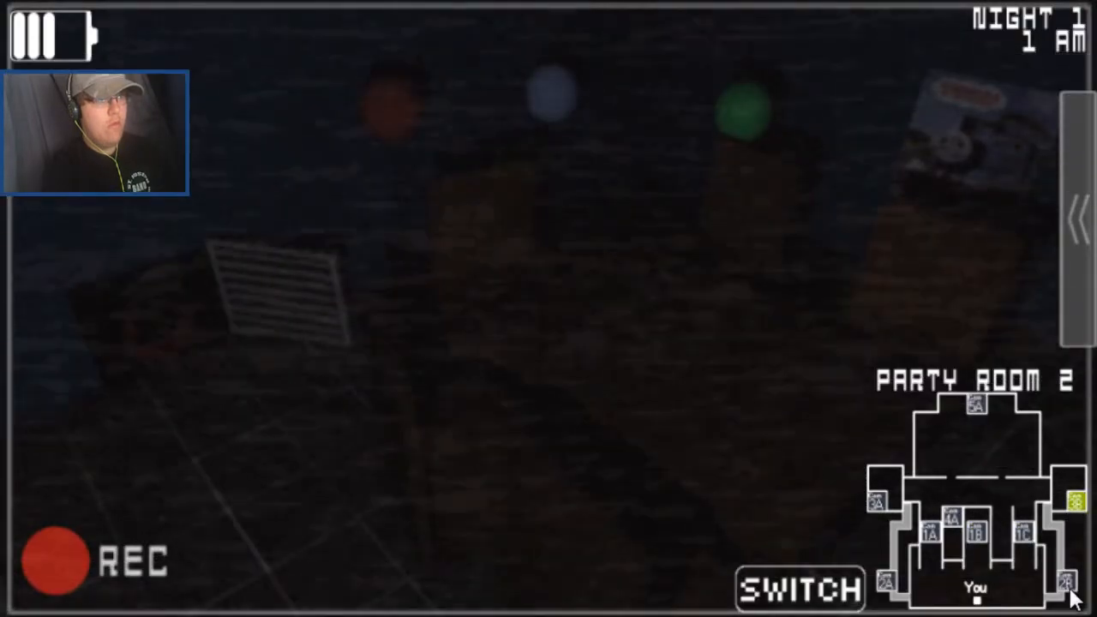
pyautogui.click(876, 504)
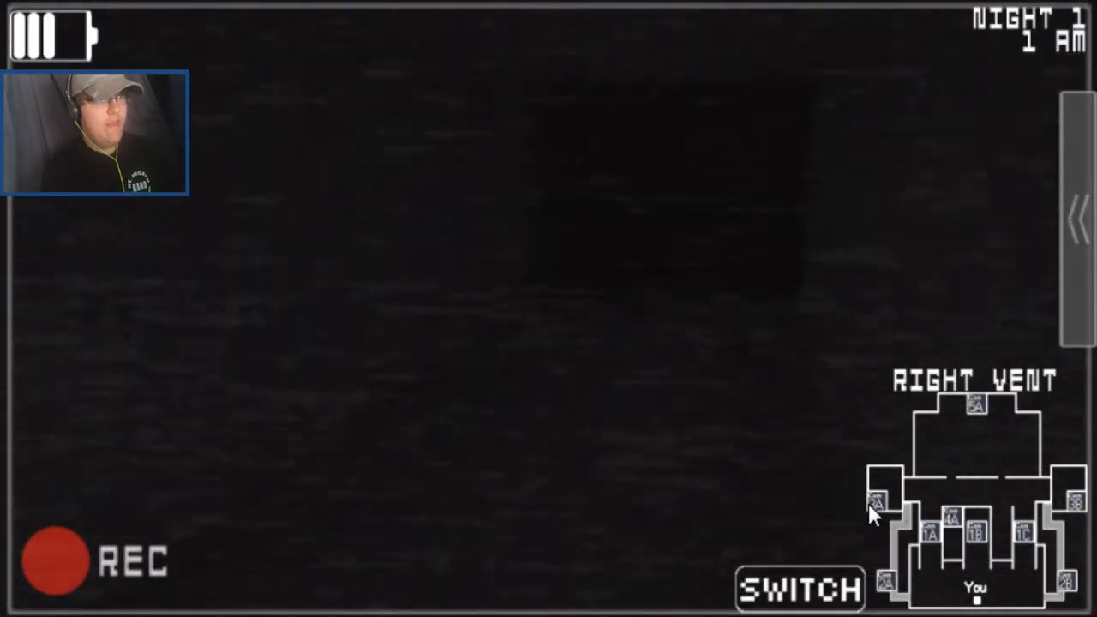
pyautogui.click(876, 501)
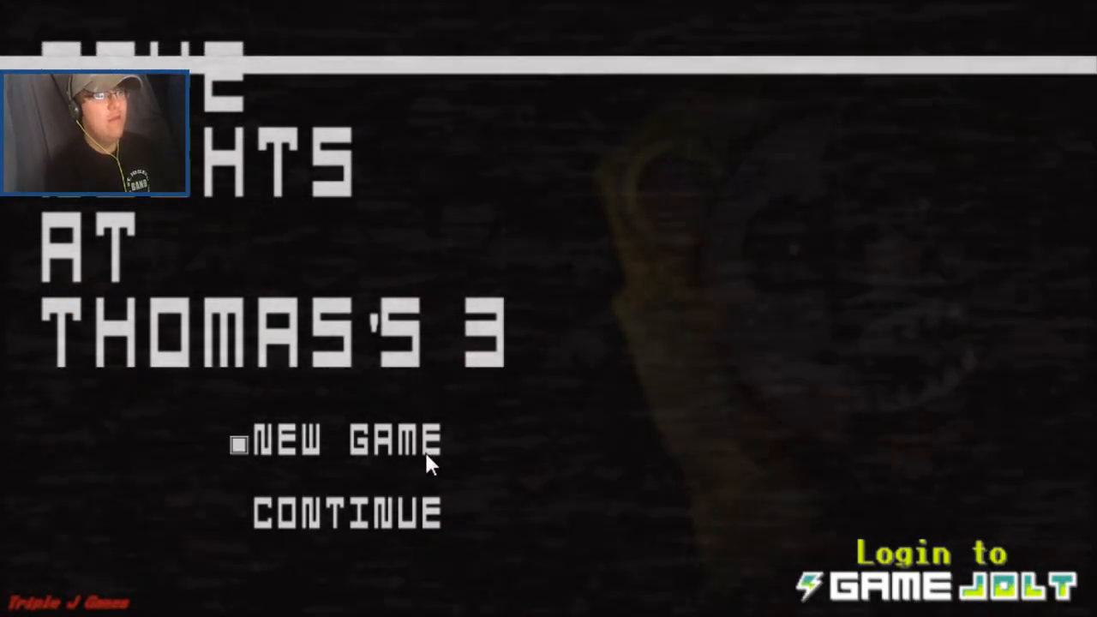
# Restart night 1, turn the coal generator on, and check camera 3B
pyautogui.click(343, 443)
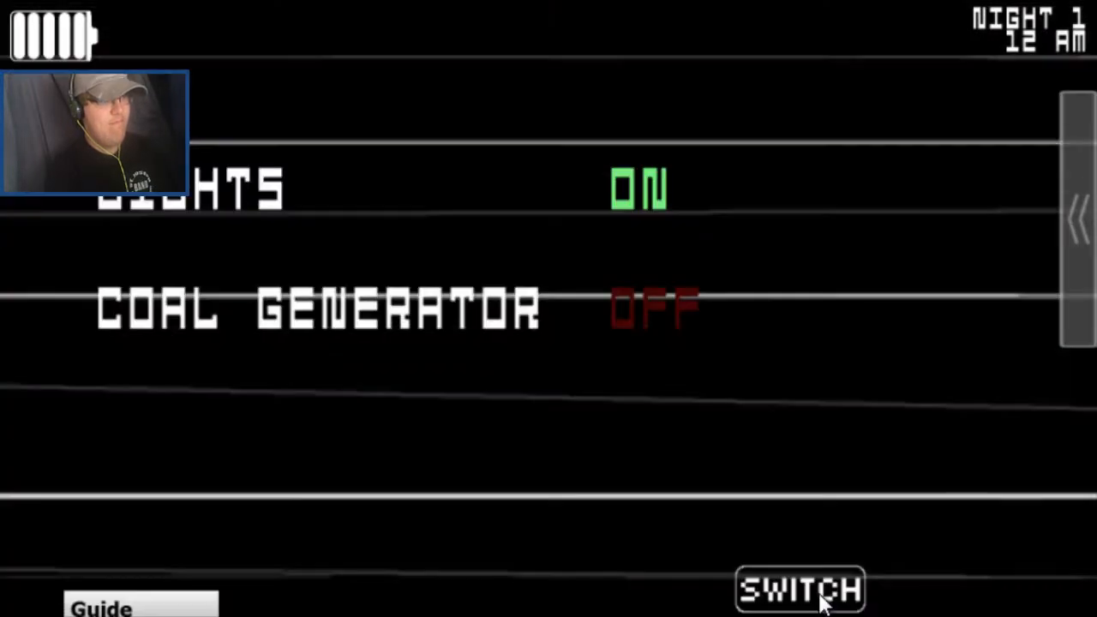
pyautogui.click(800, 588)
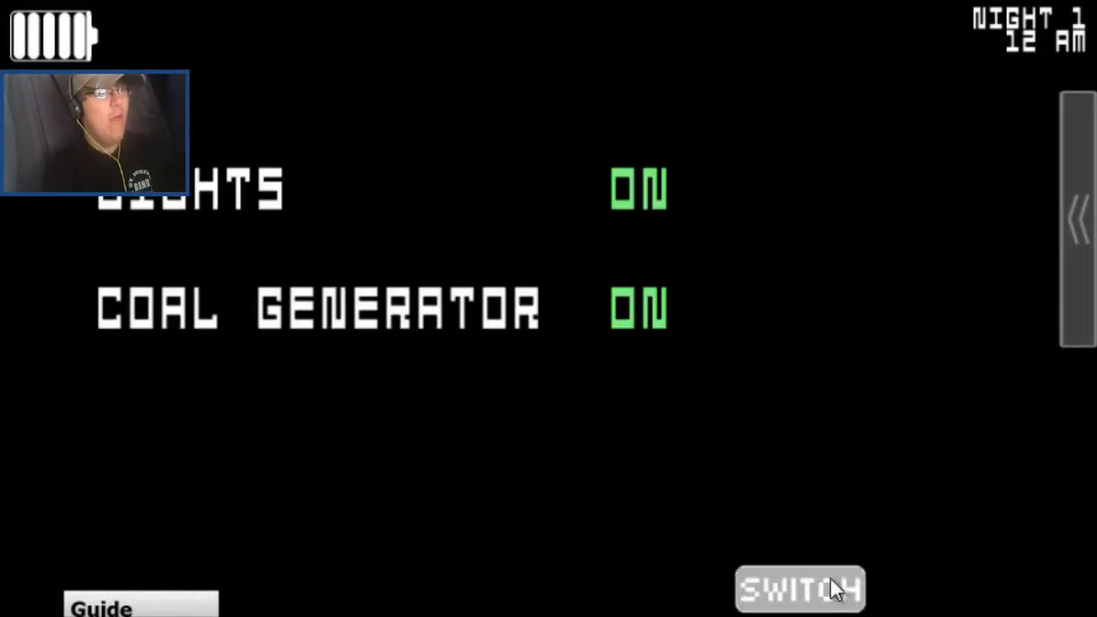
pyautogui.click(800, 589)
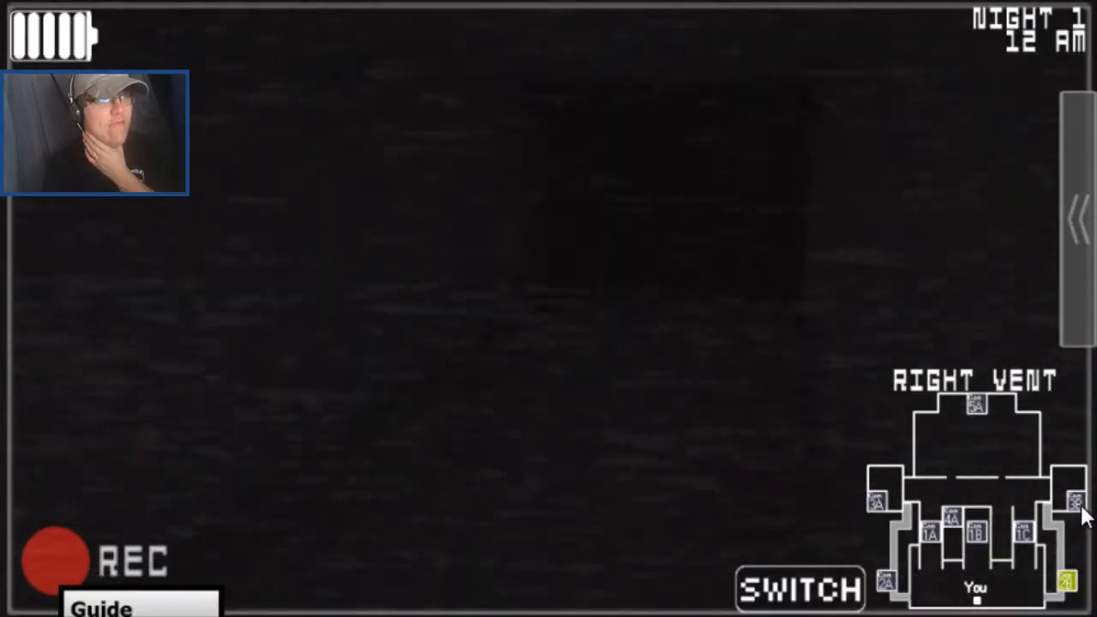
pyautogui.click(974, 406)
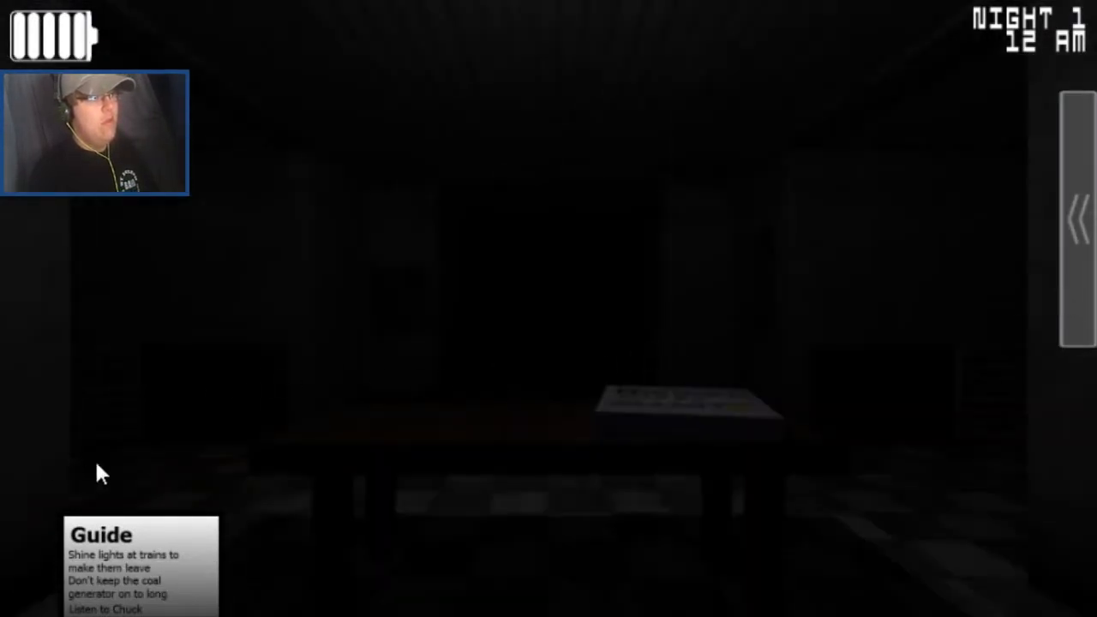
pyautogui.moveTo(218, 502)
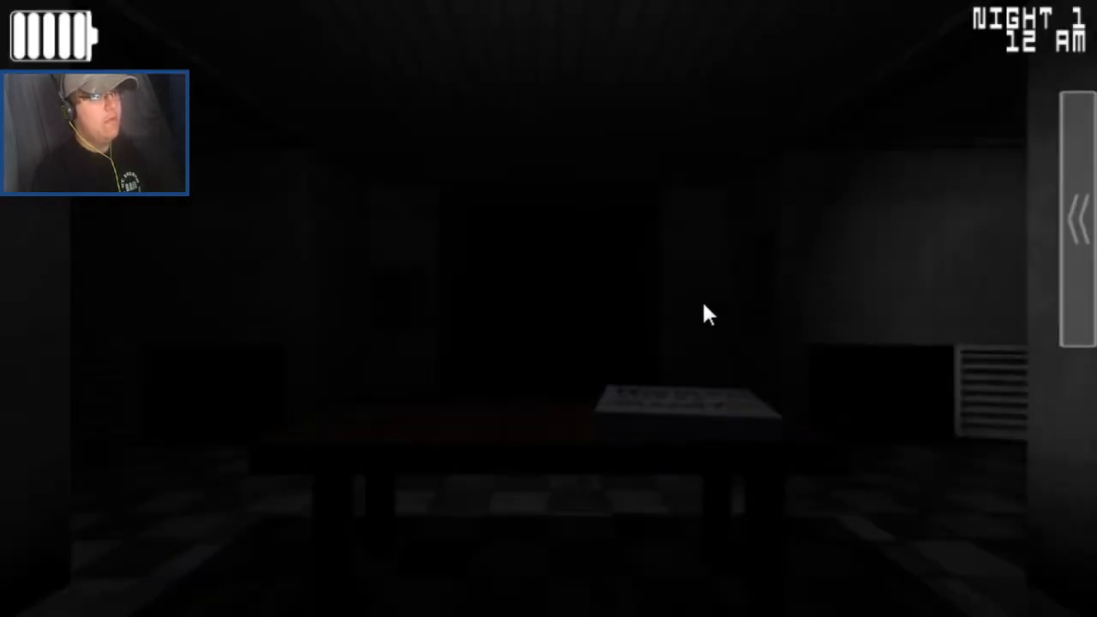
pyautogui.moveTo(939, 287)
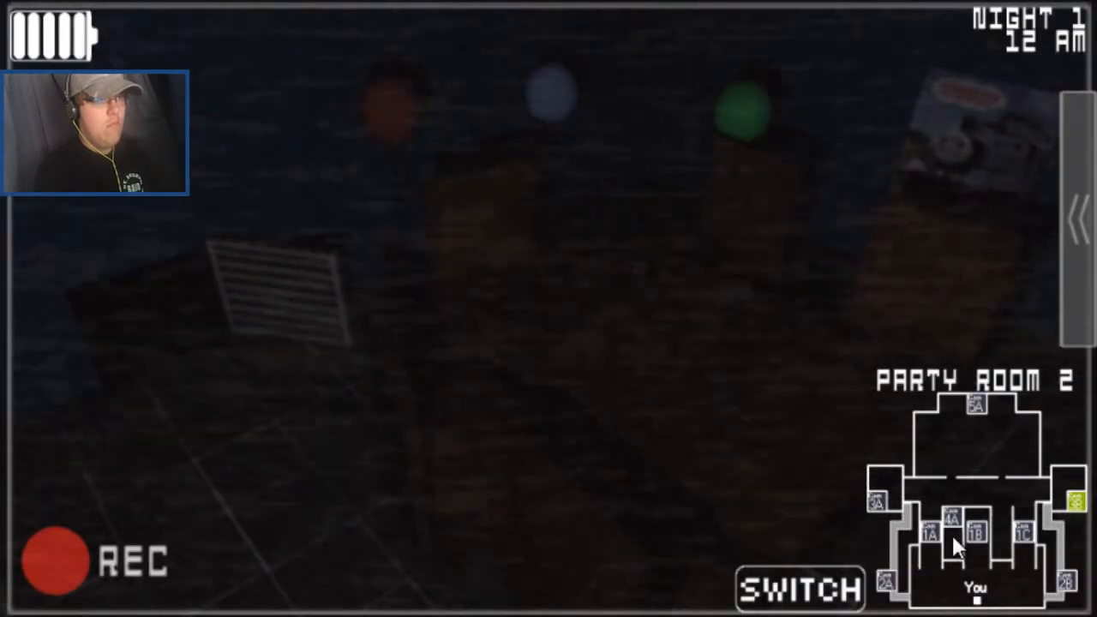
# View the Main Hall camera, then the Scrap Yard camera
pyautogui.click(889, 583)
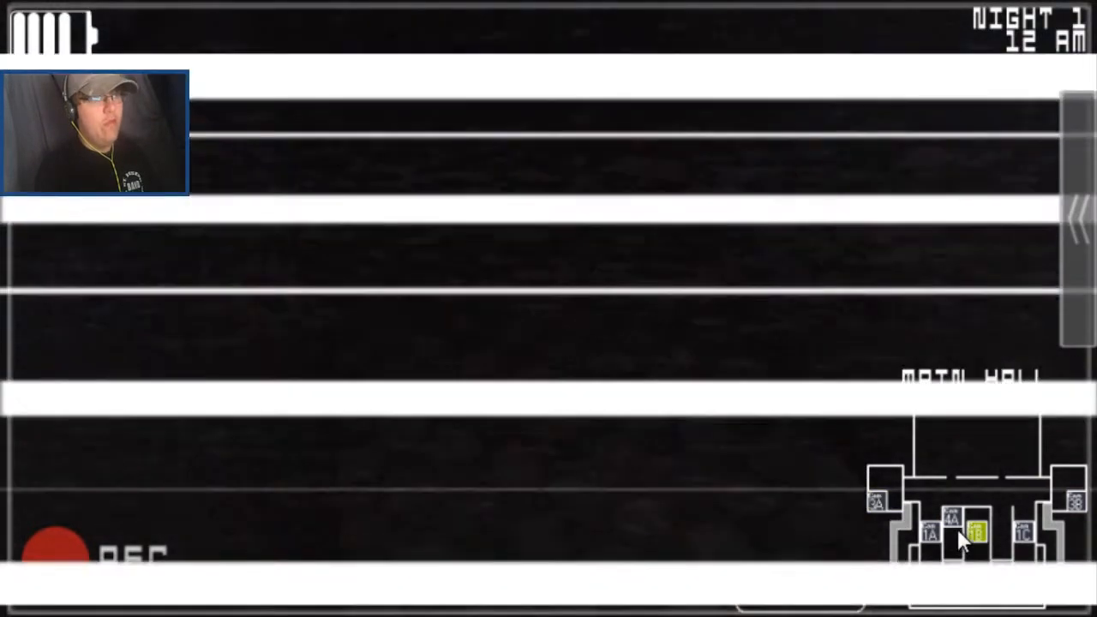
pyautogui.click(952, 531)
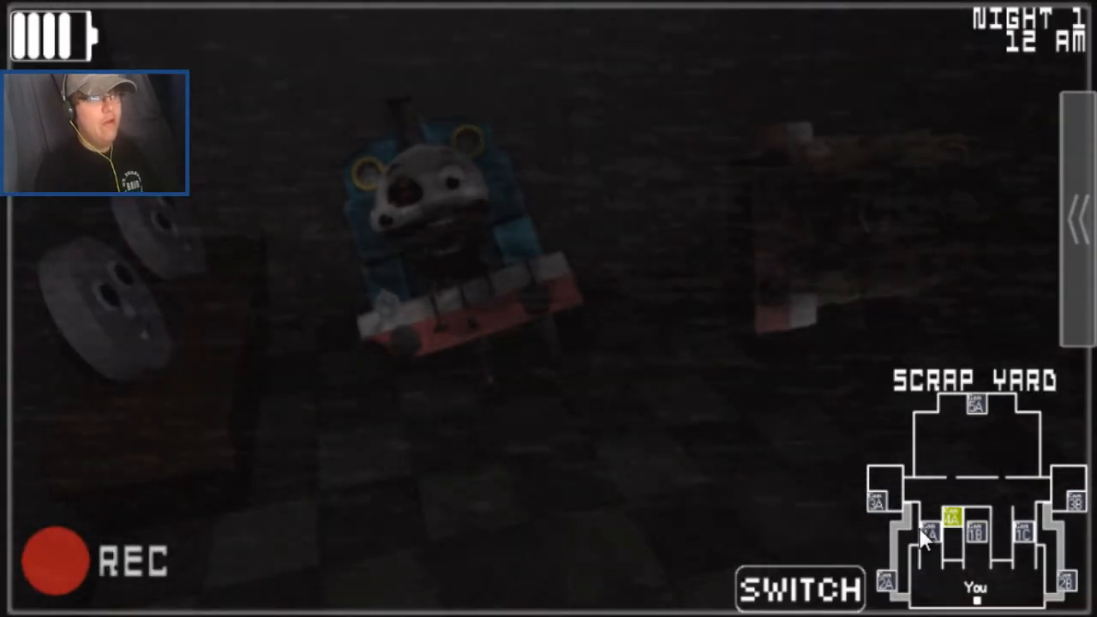
pyautogui.moveTo(1029, 531)
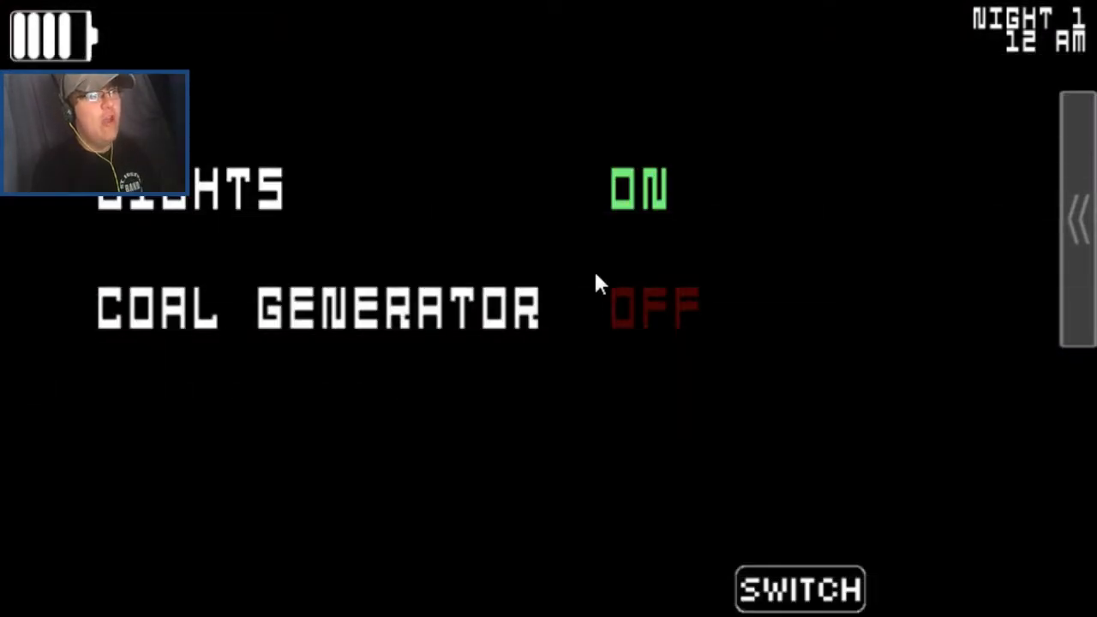
# Turn lights off and generator on, check Scrap Yard, then turn the generator off
pyautogui.click(799, 588)
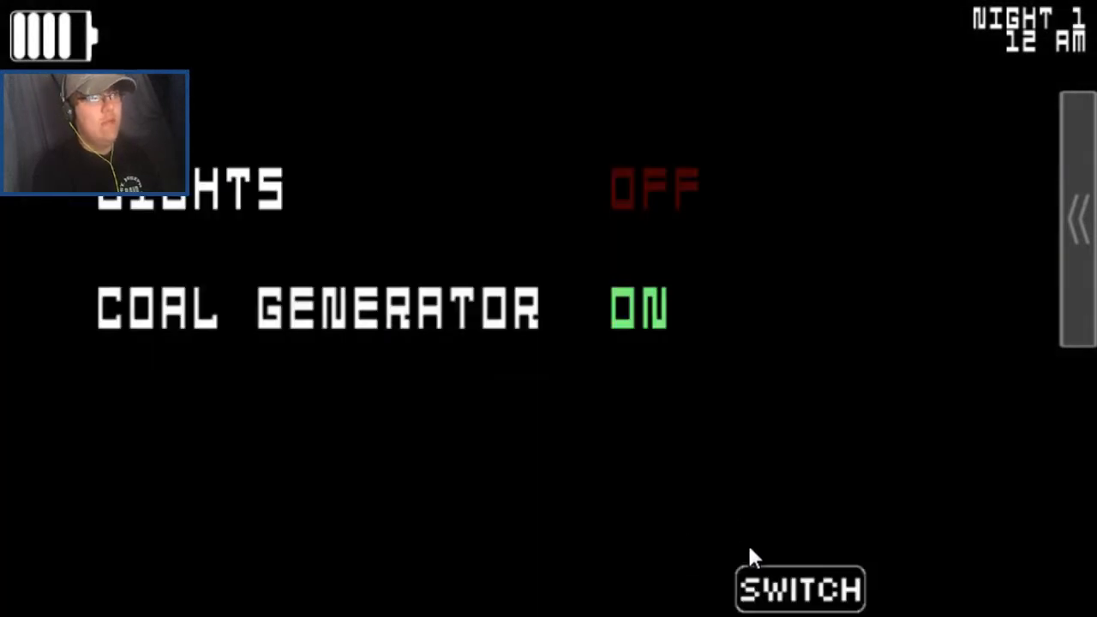
pyautogui.click(799, 589)
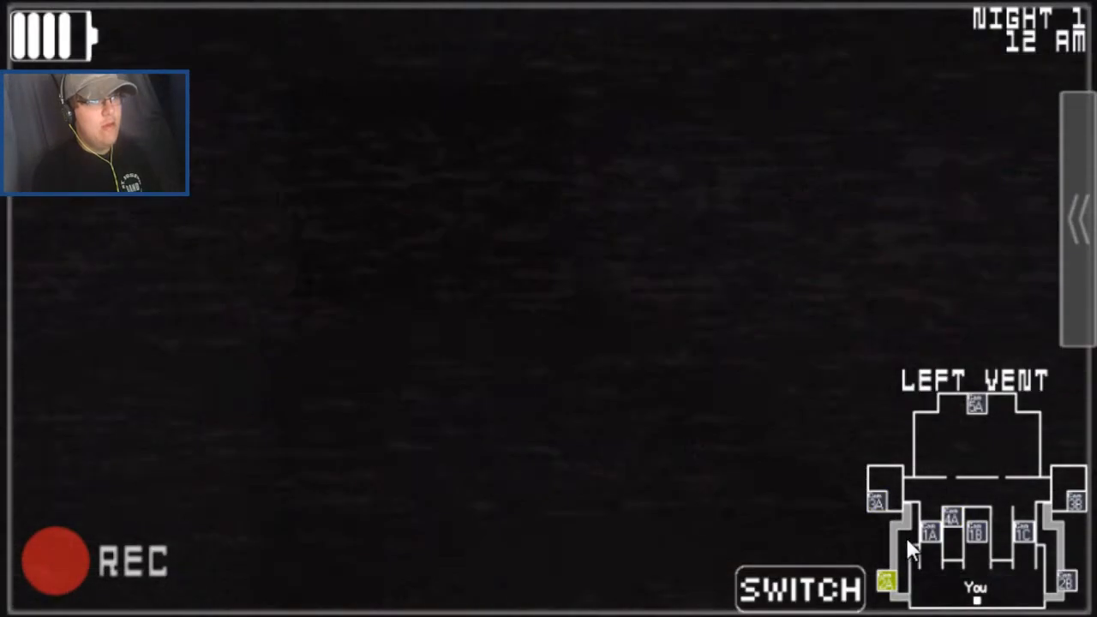
pyautogui.click(931, 531)
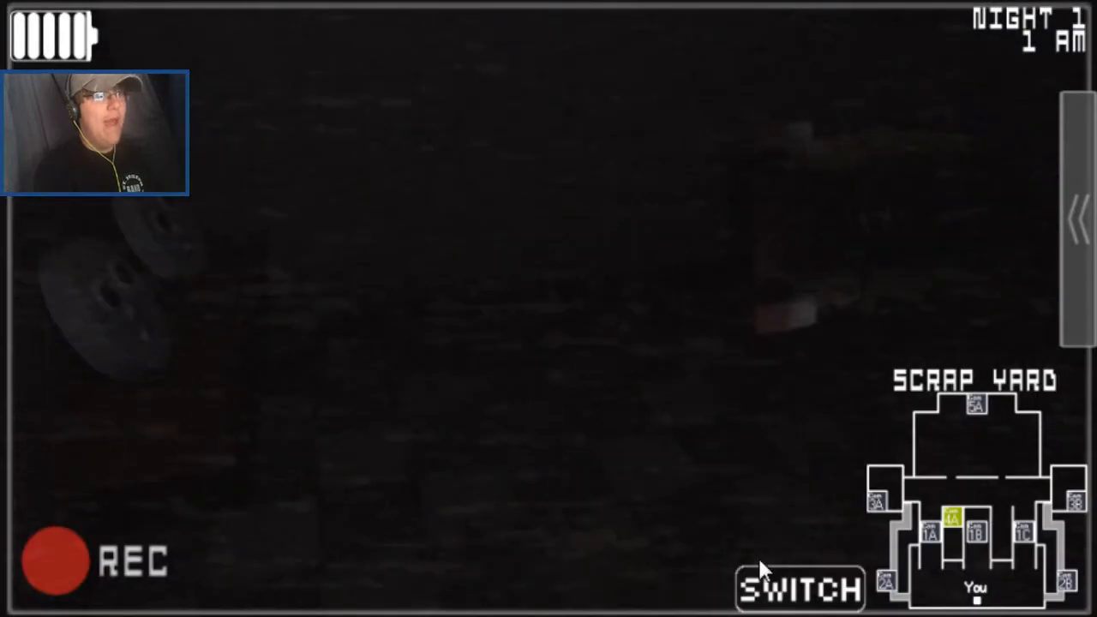
pyautogui.click(800, 588)
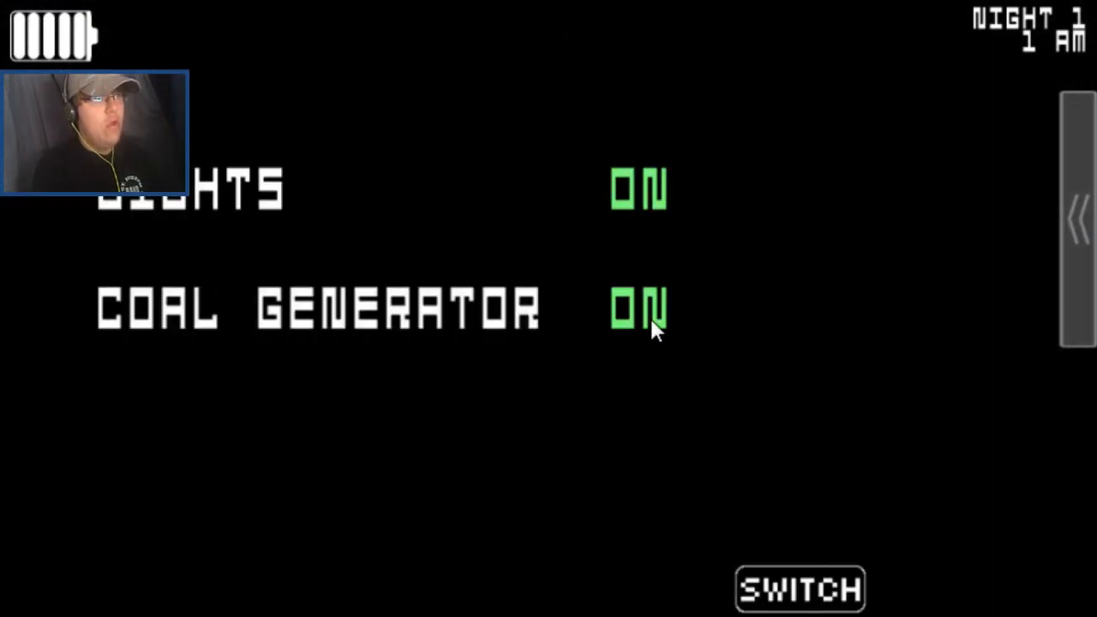
pyautogui.click(800, 589)
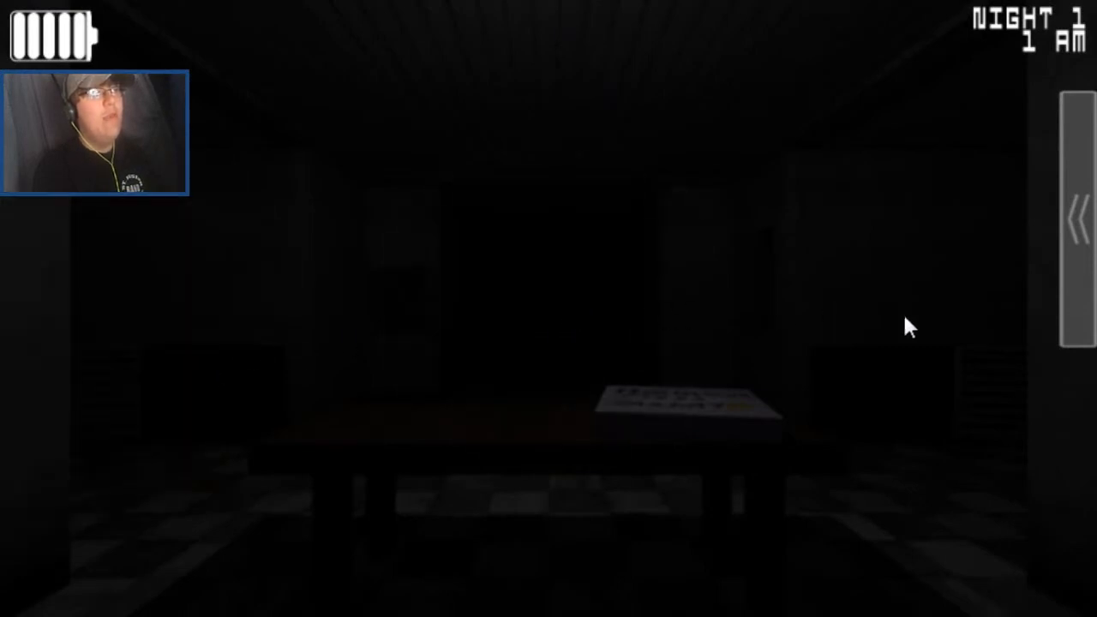
pyautogui.moveTo(669, 336)
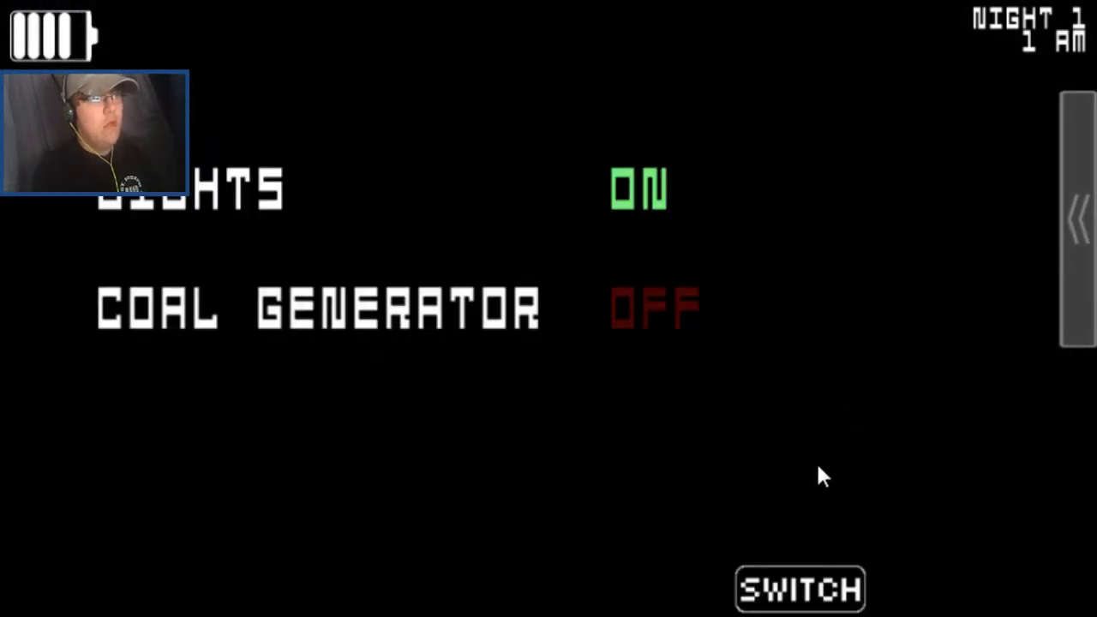
# Watch the Main Hall and Left Hall cameras, then lower the monitor
pyautogui.click(800, 588)
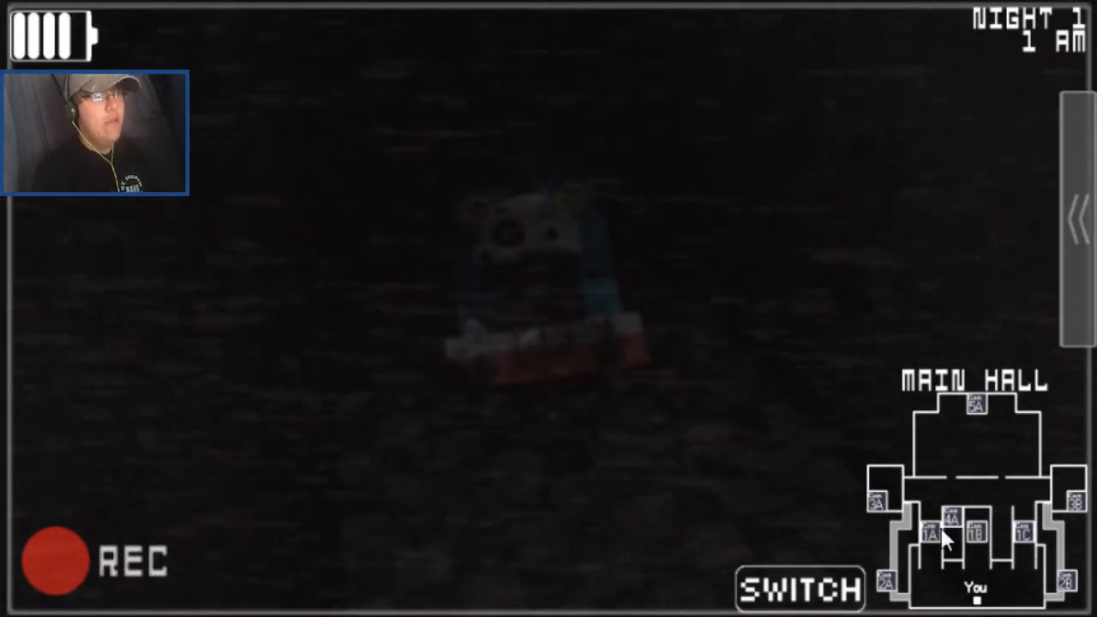
pyautogui.click(975, 532)
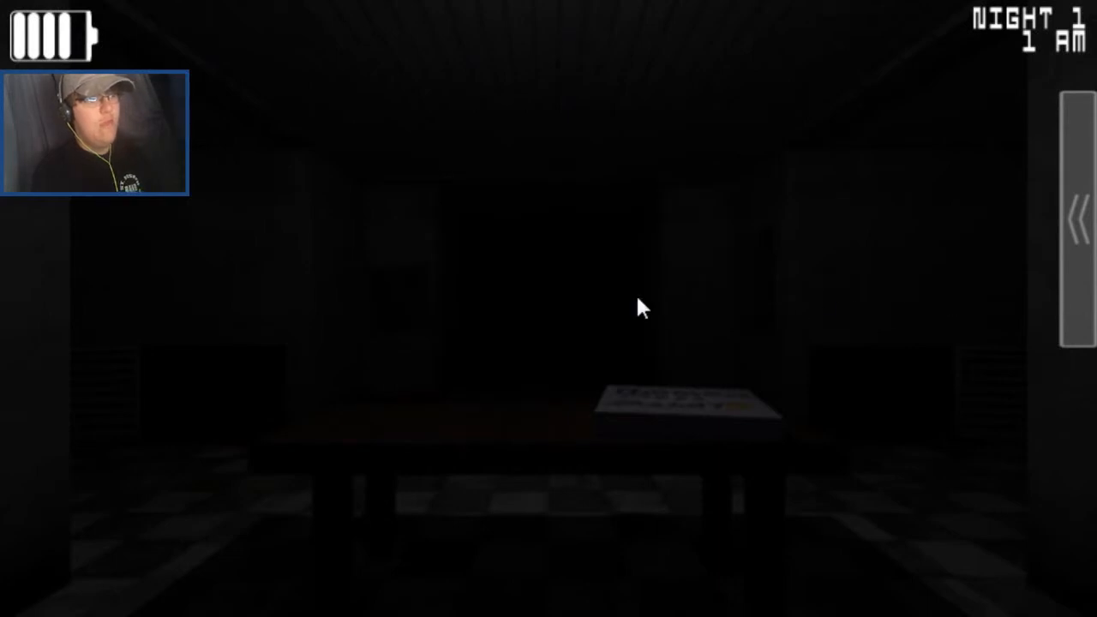
pyautogui.moveTo(917, 304)
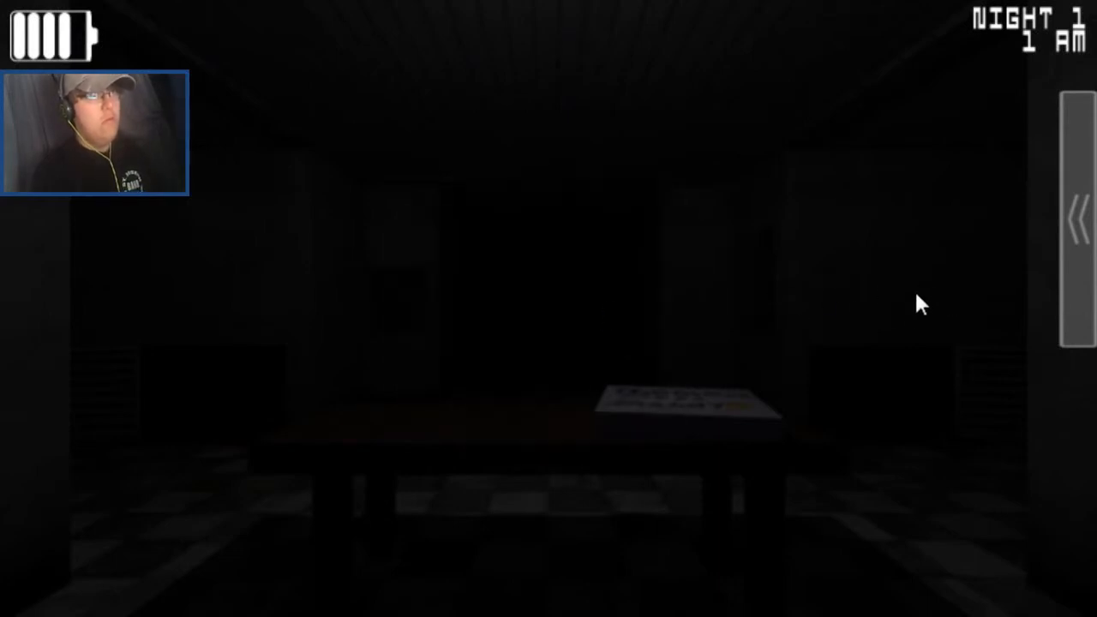
pyautogui.moveTo(1019, 295)
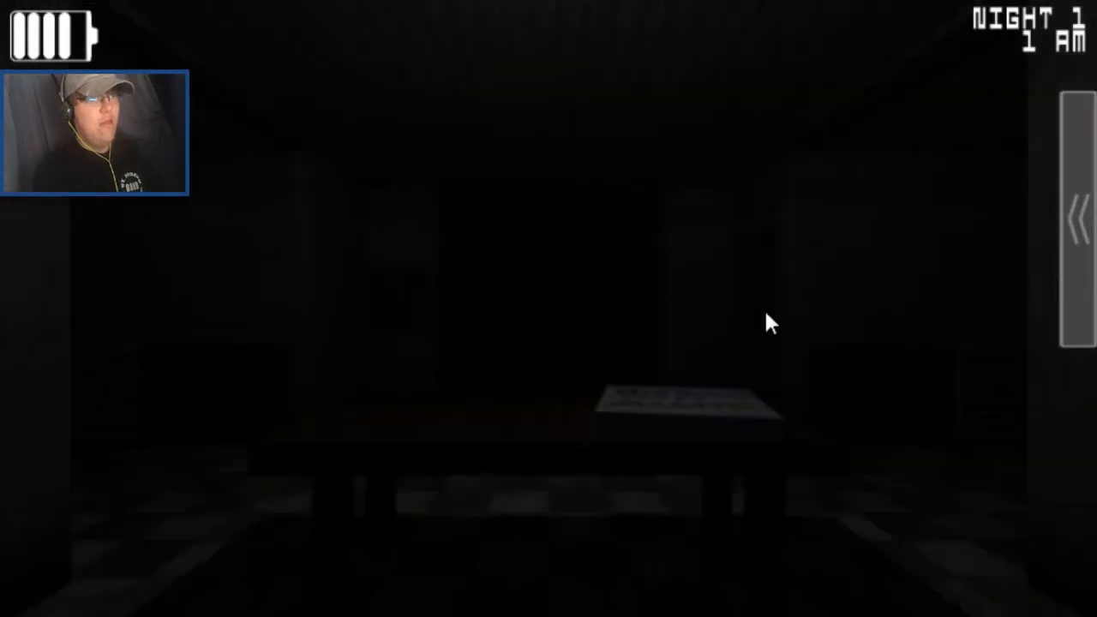
pyautogui.moveTo(609, 311)
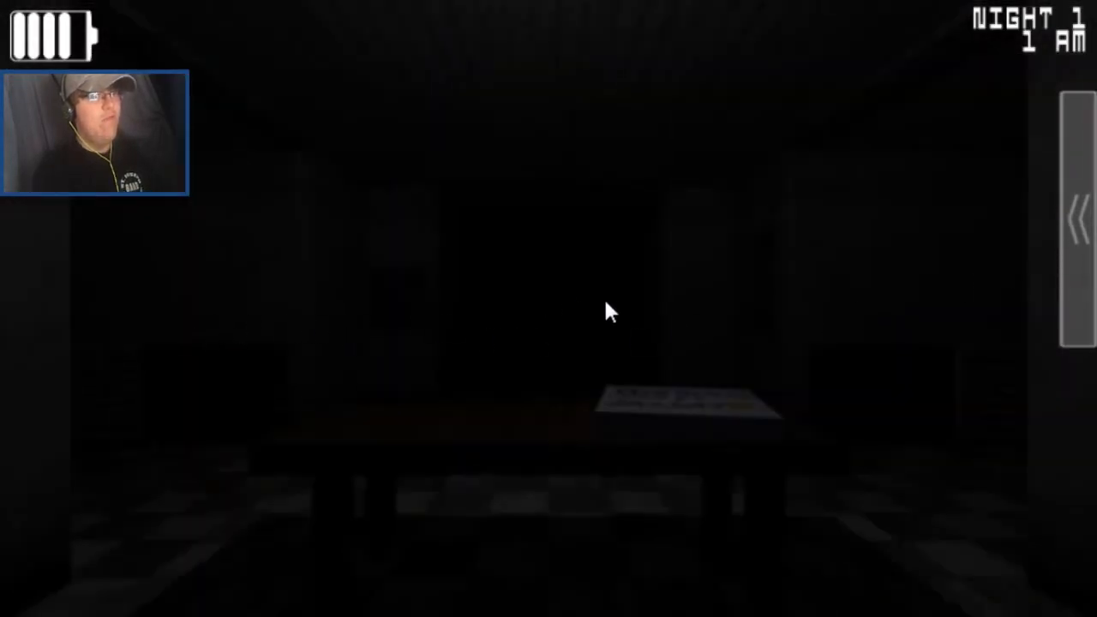
pyautogui.moveTo(230, 318)
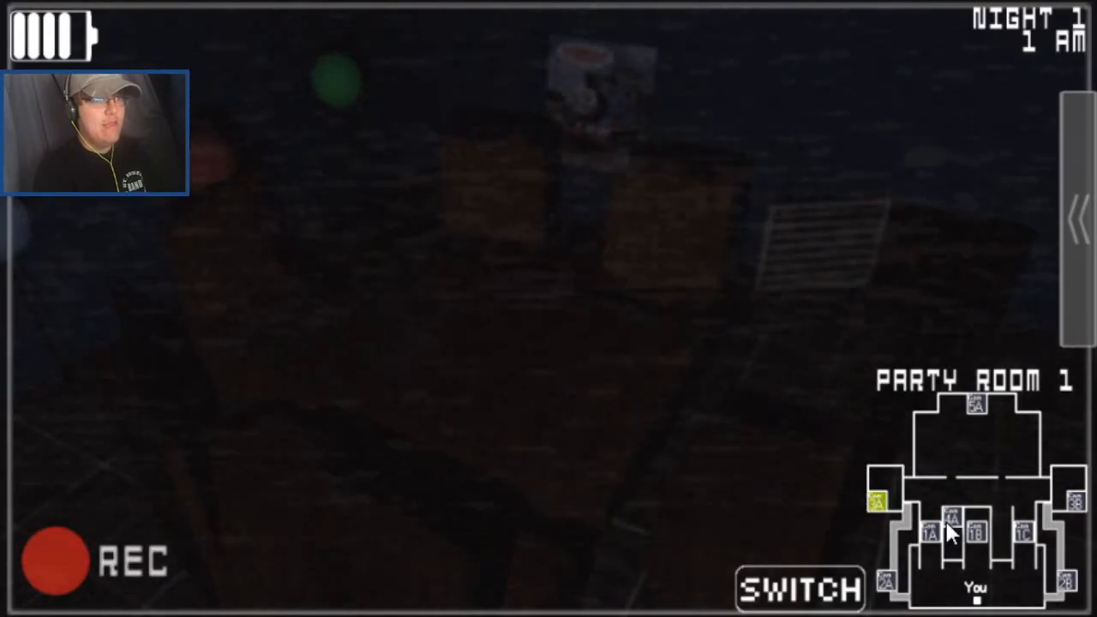
pyautogui.click(930, 533)
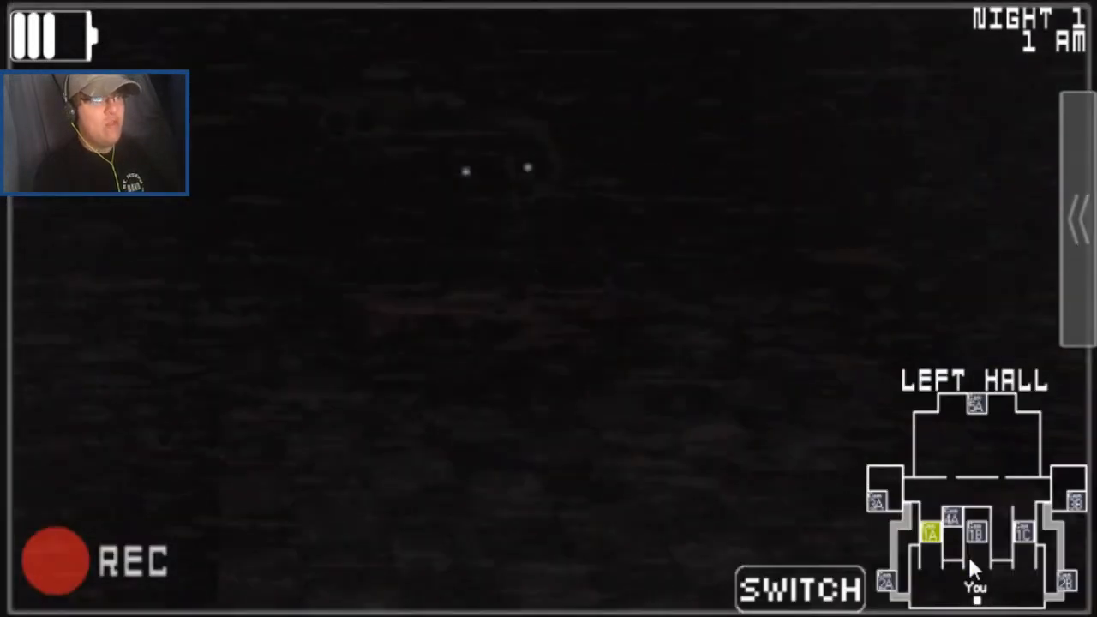
pyautogui.click(800, 588)
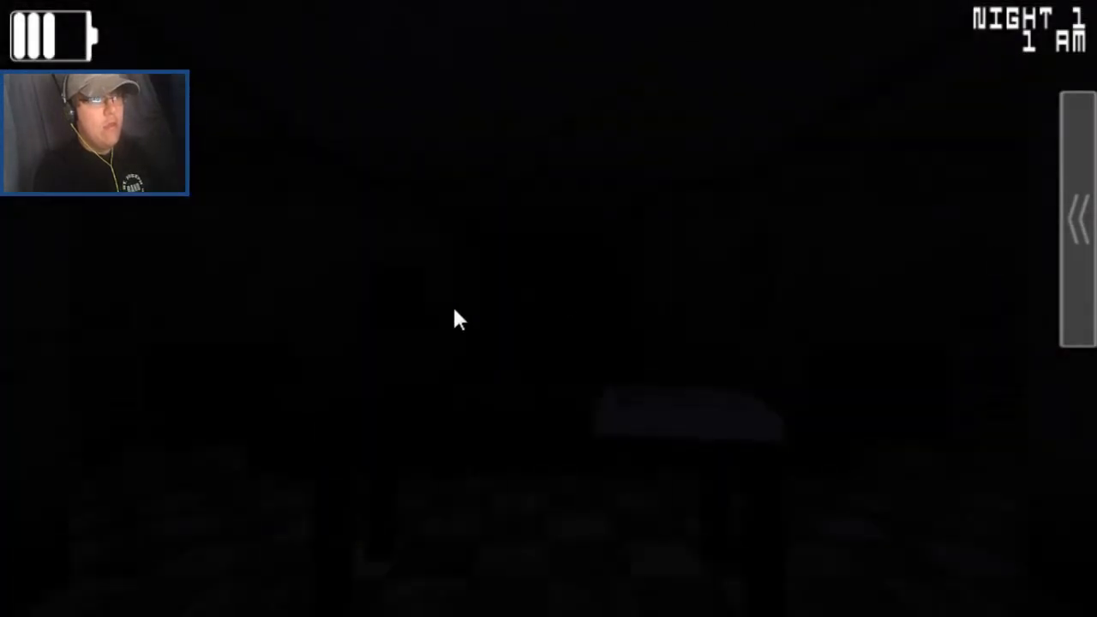
pyautogui.moveTo(801, 266)
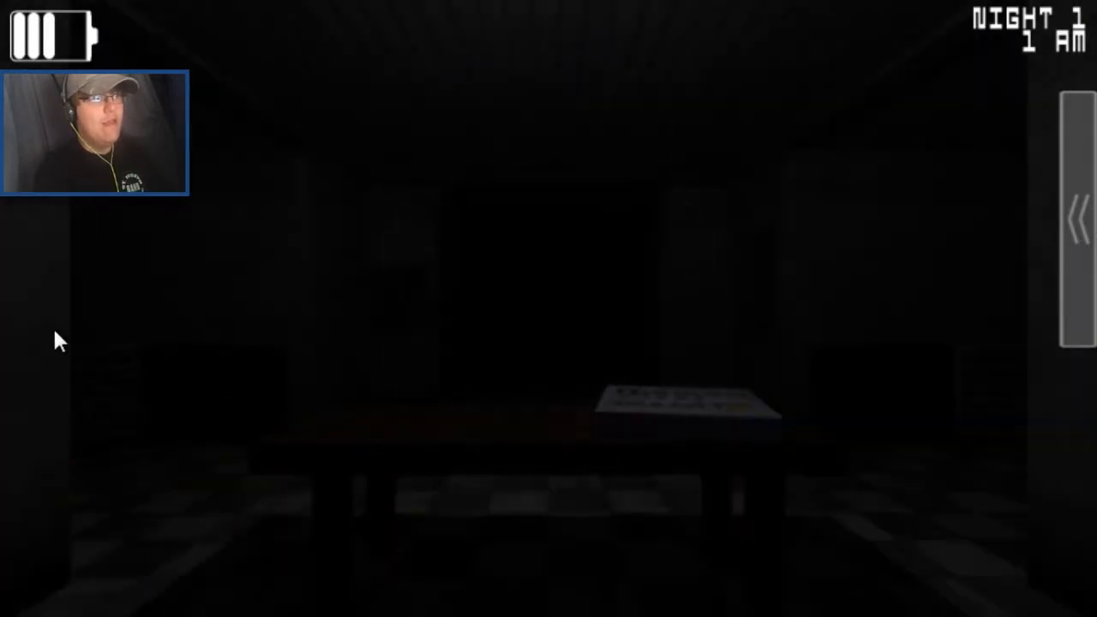
pyautogui.moveTo(141, 333)
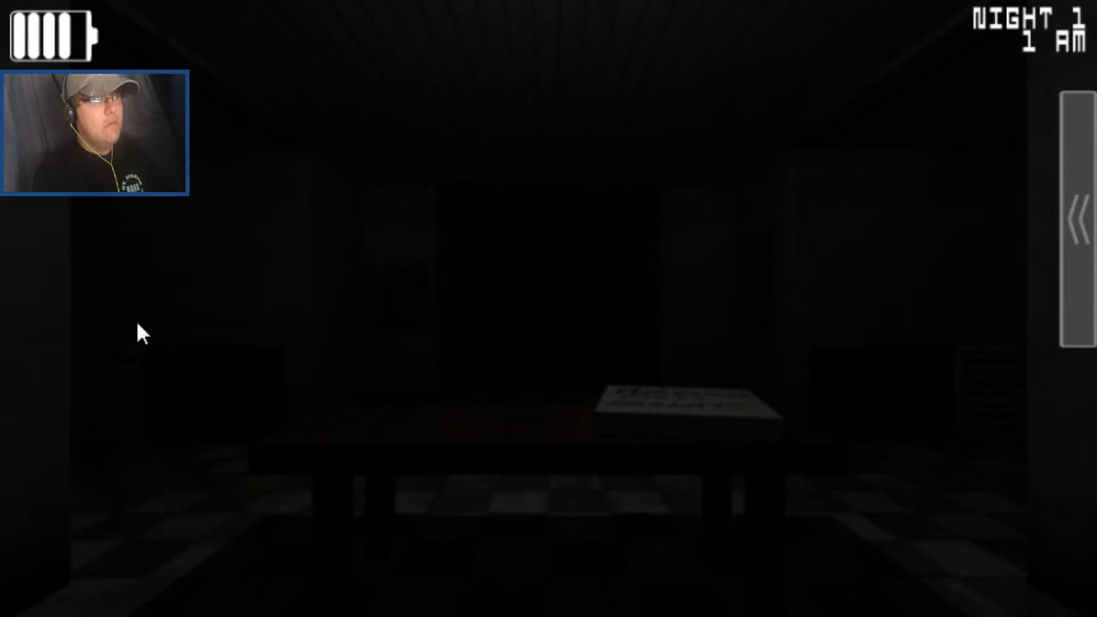
pyautogui.moveTo(532, 305)
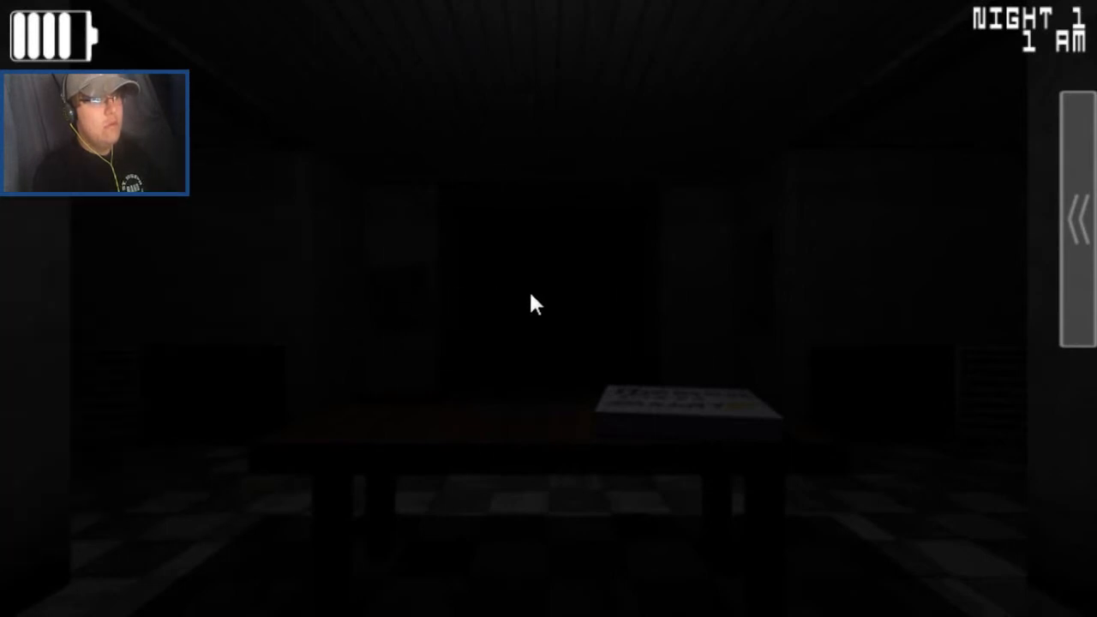